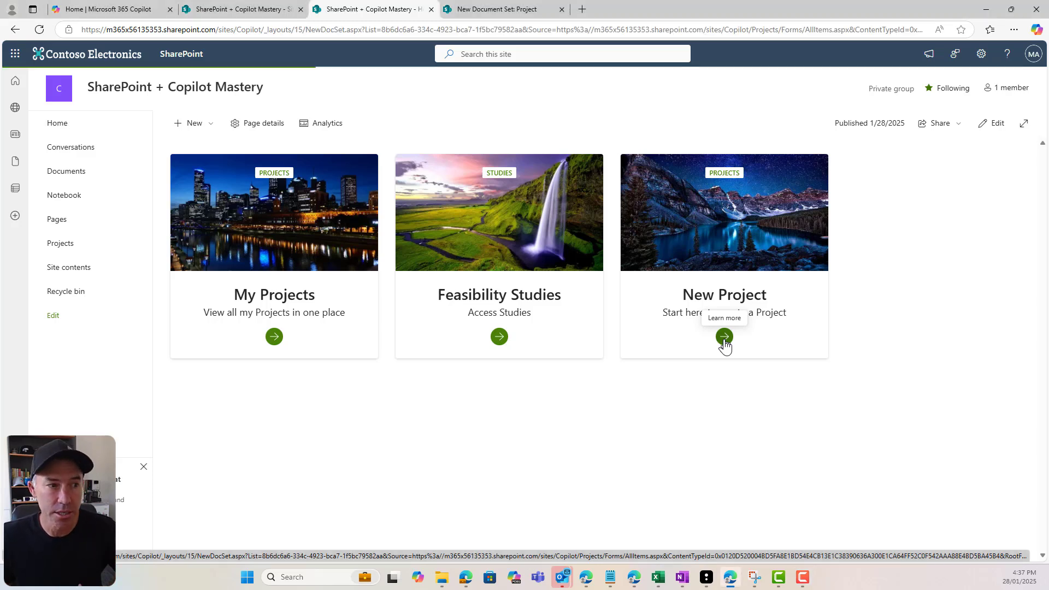
Create the 'Copilot Project' document set: manager Nestor Wilke, On Target status, start date 1/28/2025
left_click(723, 337)
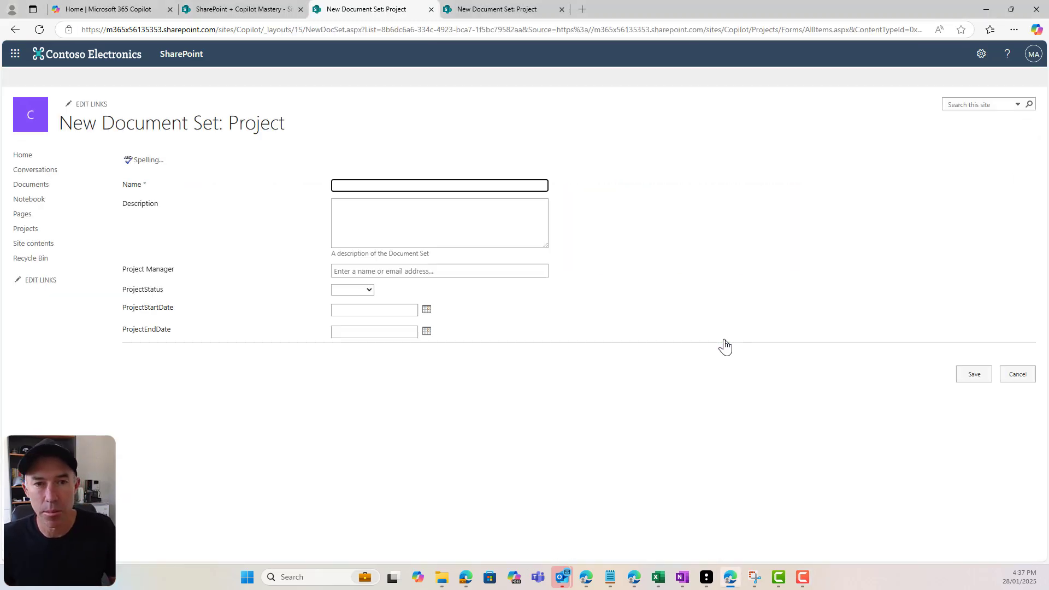
left_click(439, 185)
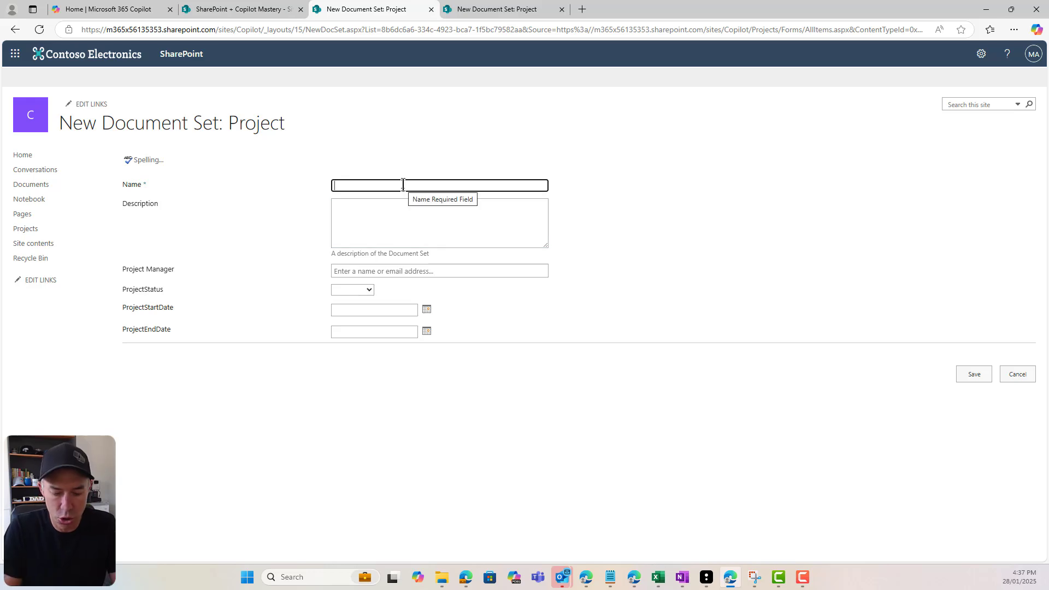
type("Copilot Project")
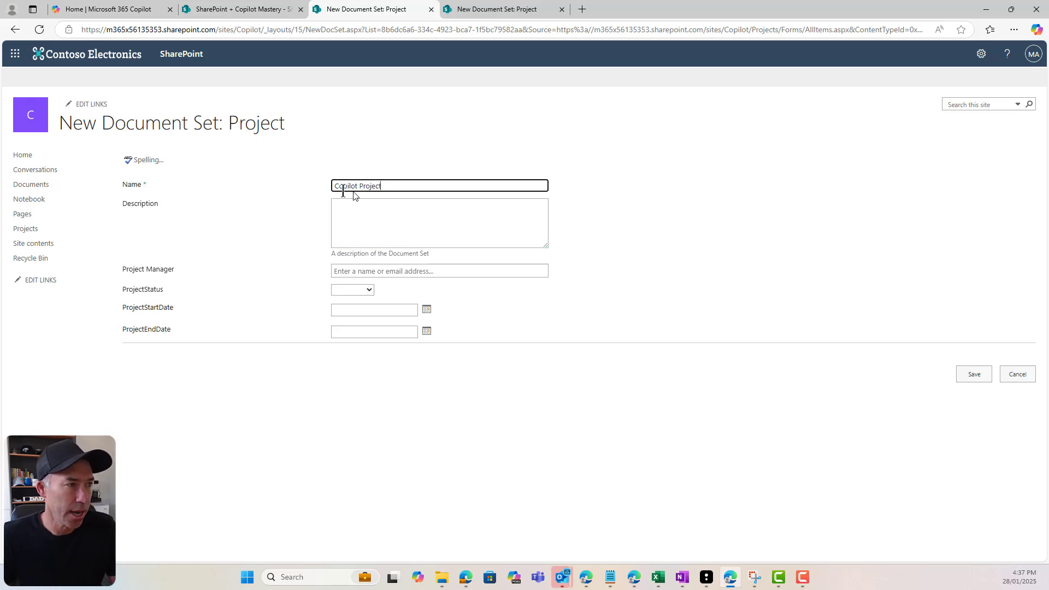
left_click(439, 270)
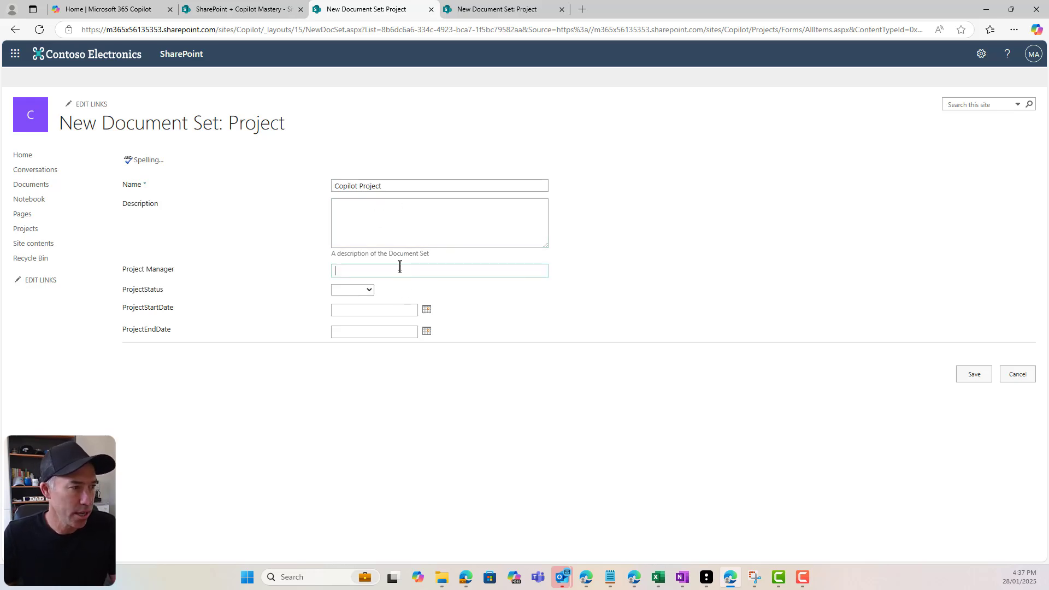
type("Nestor Wilke")
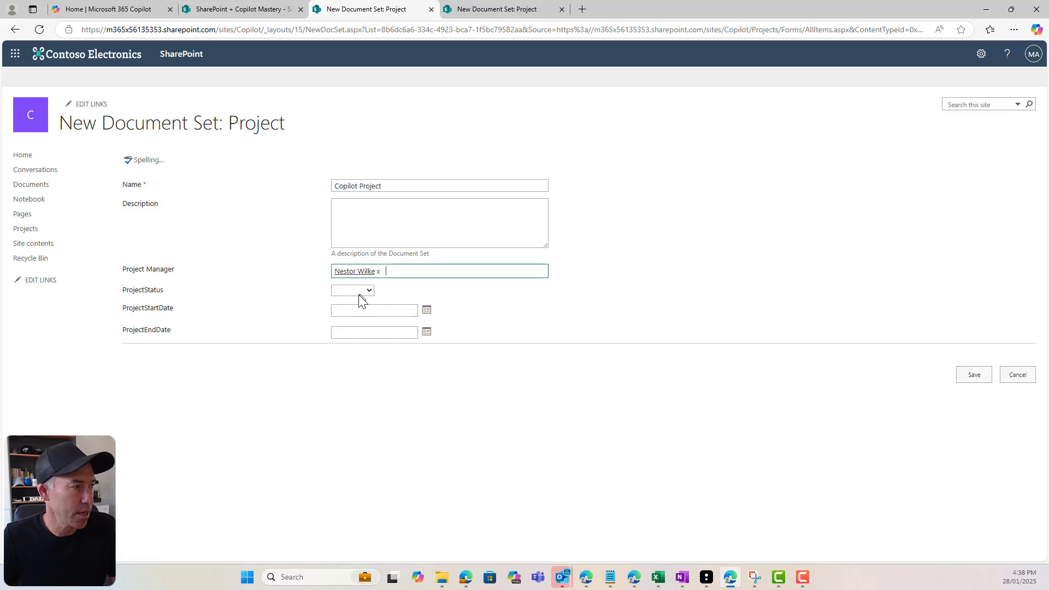
left_click(351, 290)
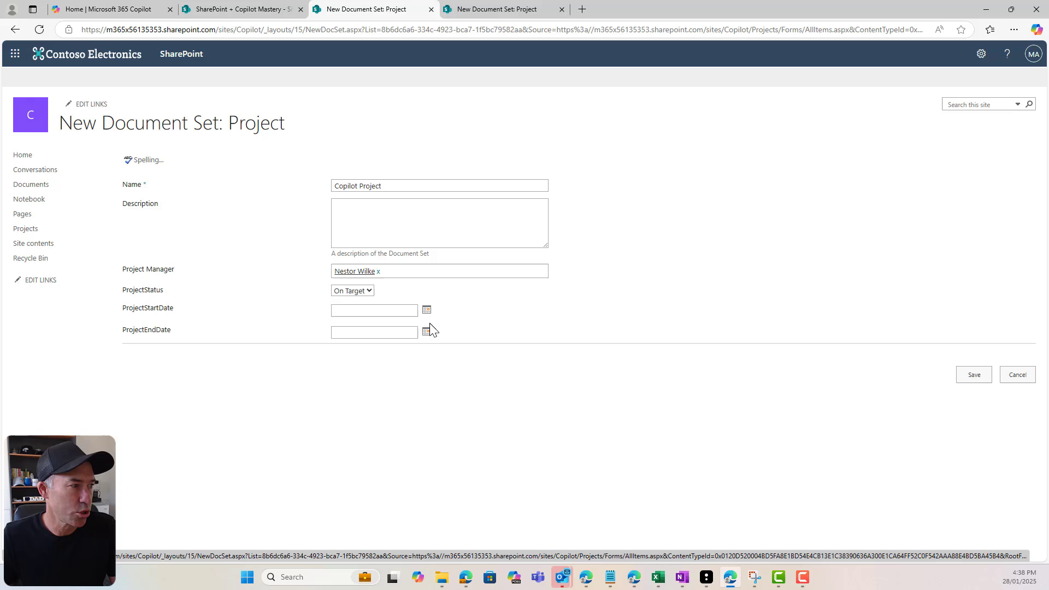
type("1/28/2025")
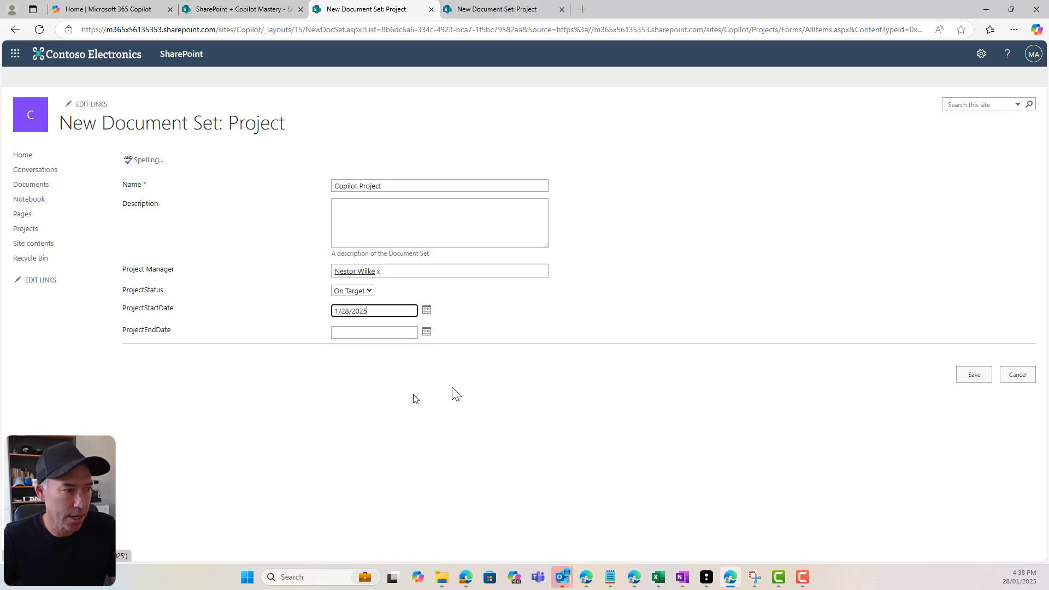
left_click(974, 375)
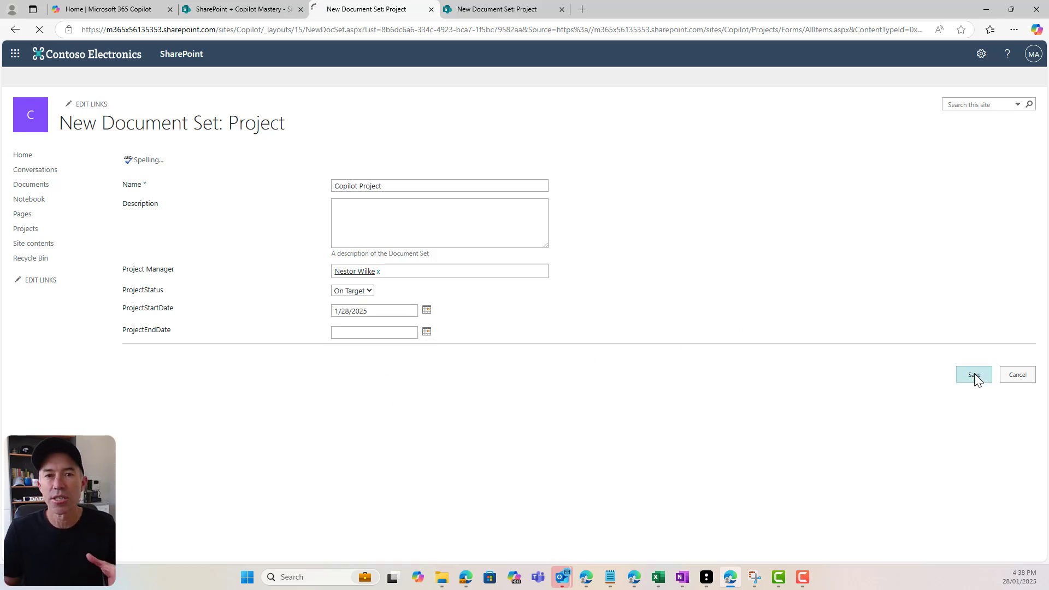
Close the details pane and open Copilot Project from the Projects library
left_click(972, 375)
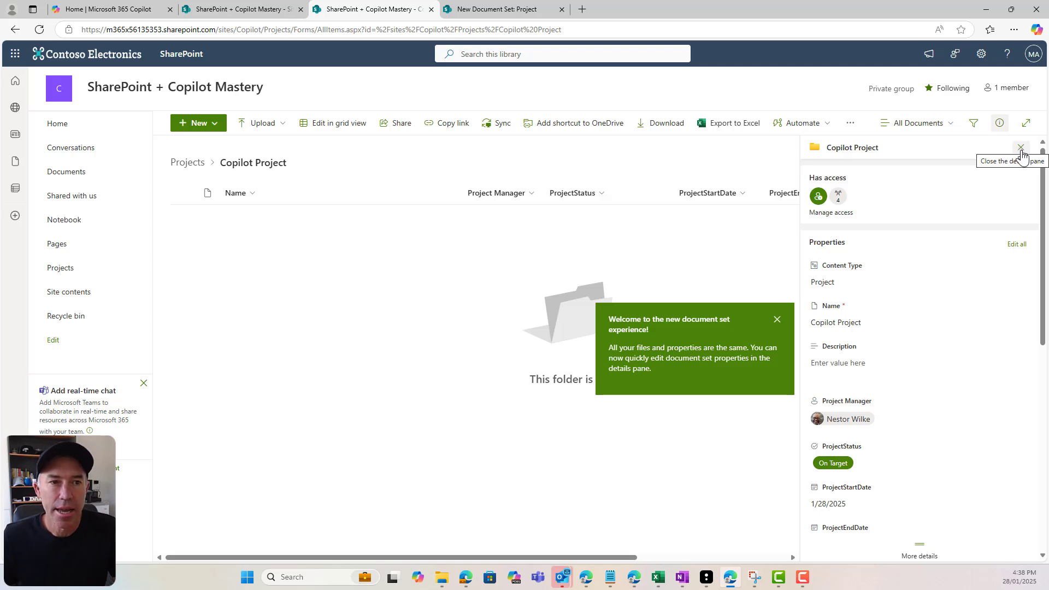
left_click(1020, 147)
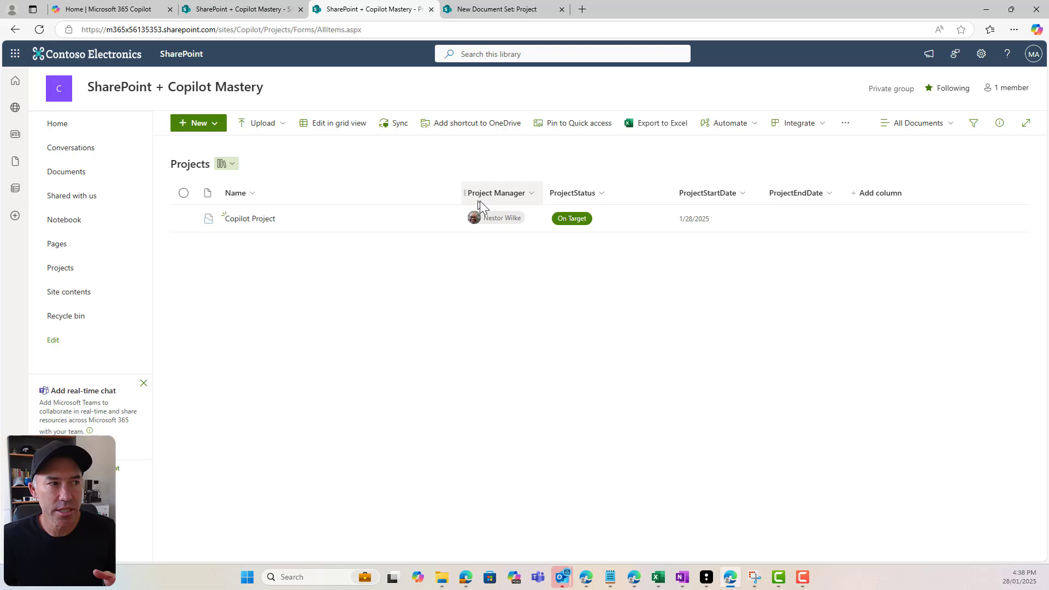
mouse_move(533, 196)
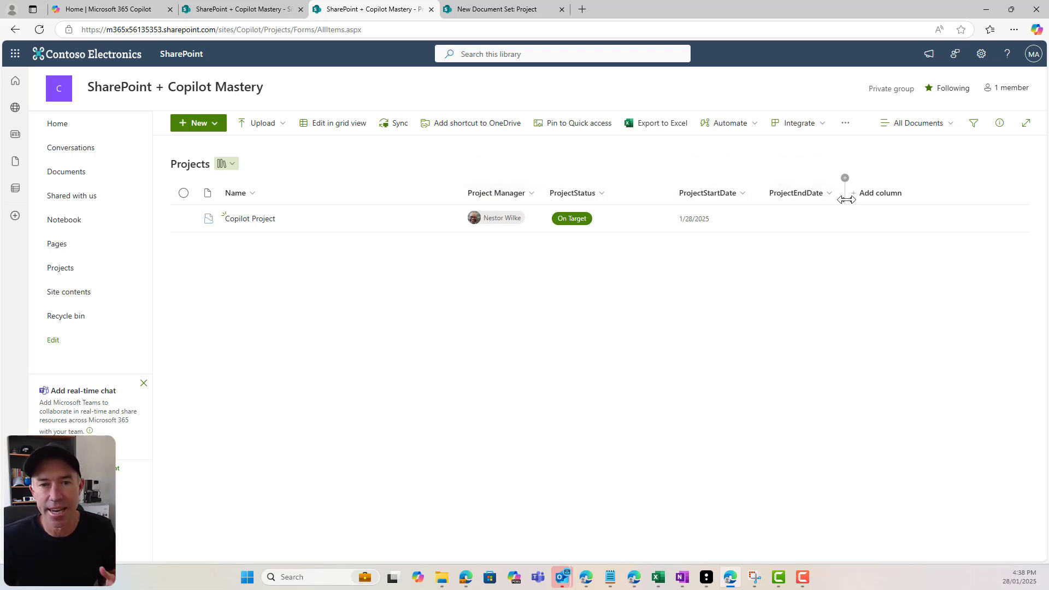
left_click(249, 218)
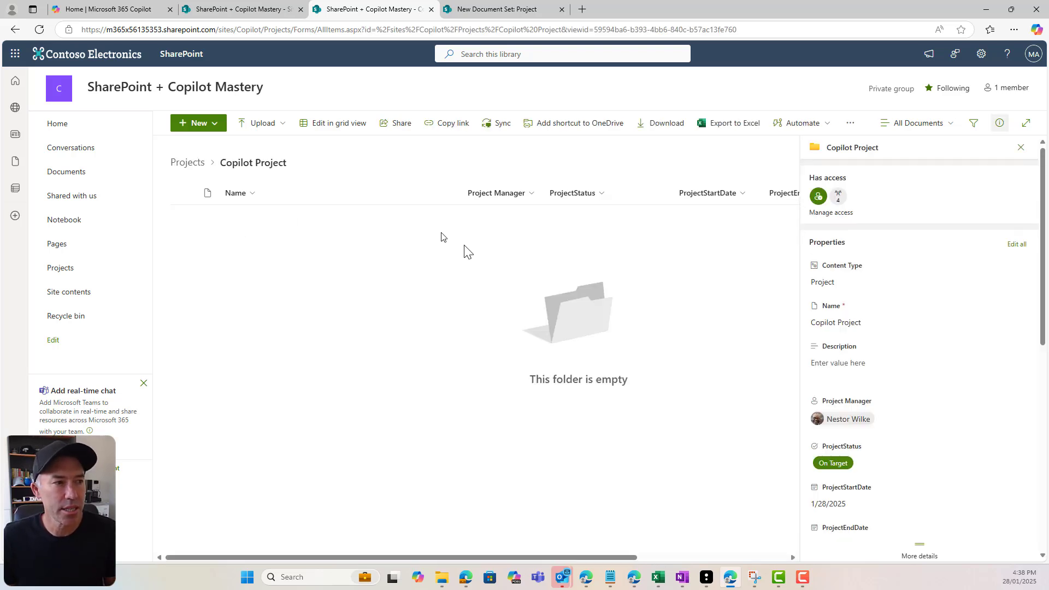
left_click(1019, 146)
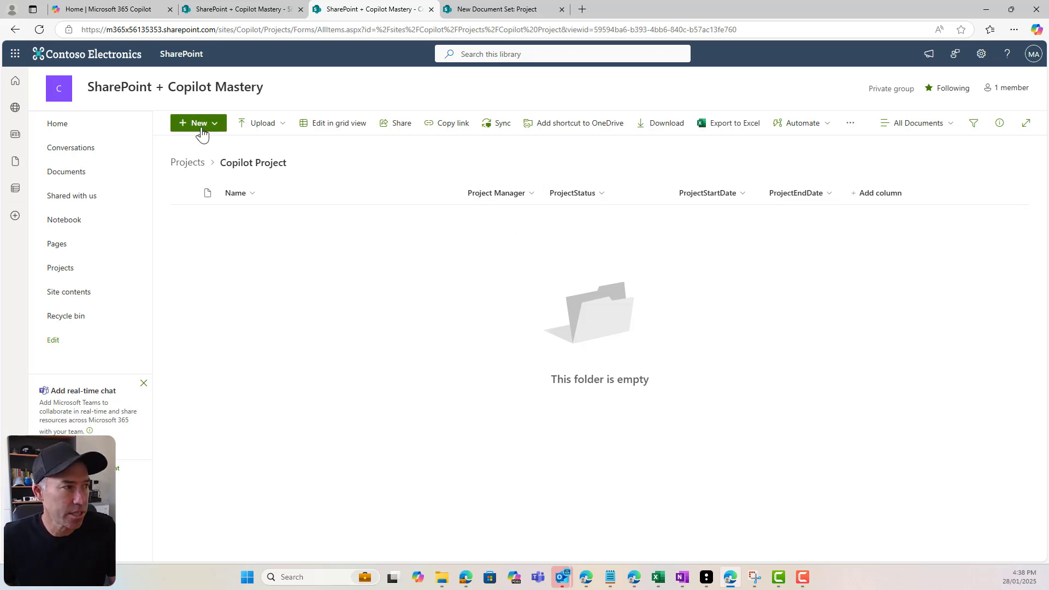
Begin adding the six existing Word and Excel files to Copilot Project from New
left_click(197, 123)
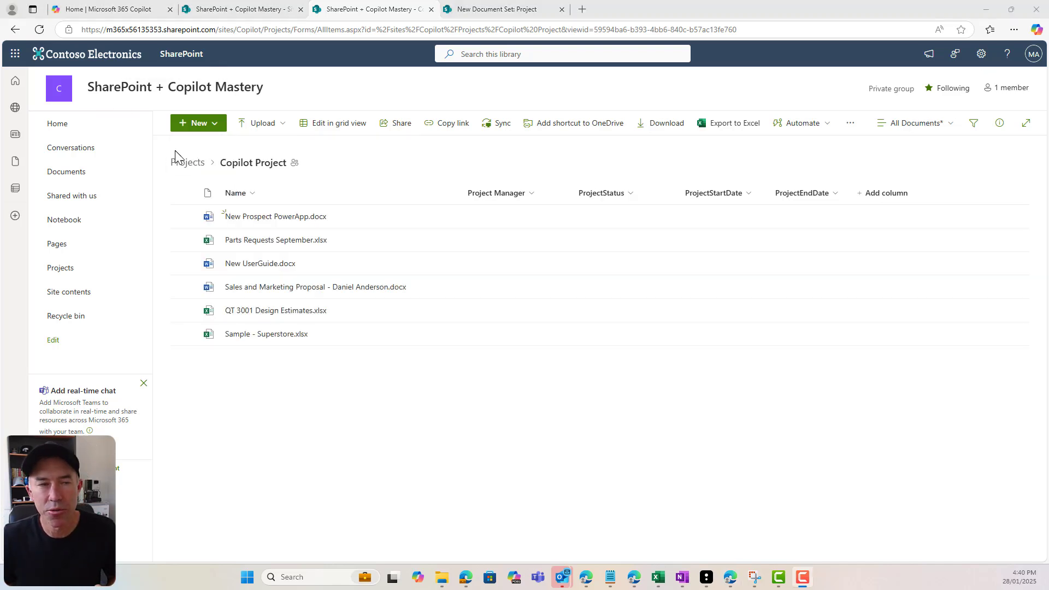
mouse_move(244, 174)
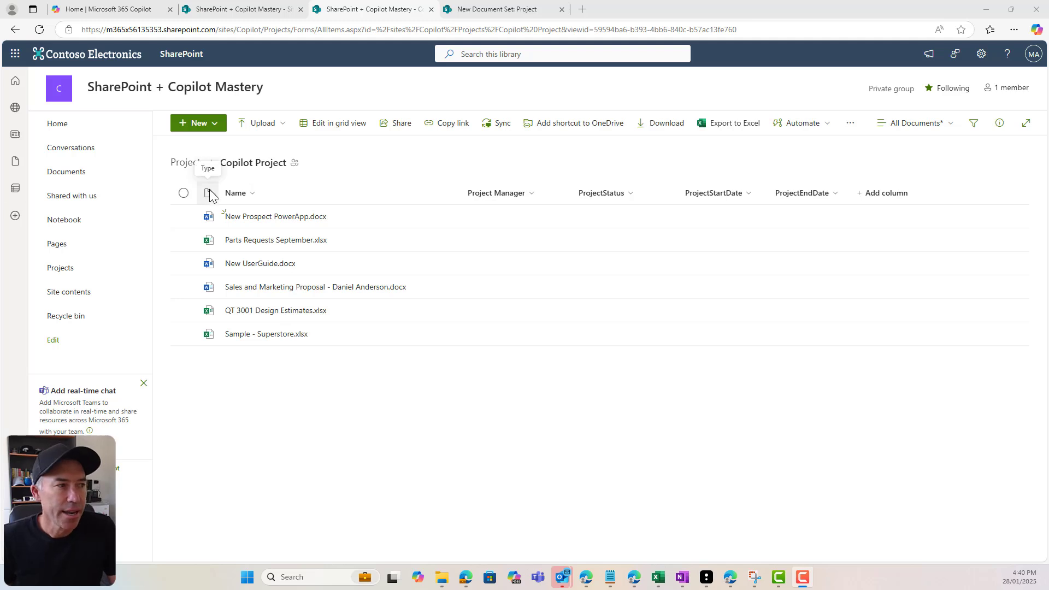
Make three files Feasibility Study Documents: owner Nestor Wilke, Approved, Economic Feasibility focus
left_click(183, 216)
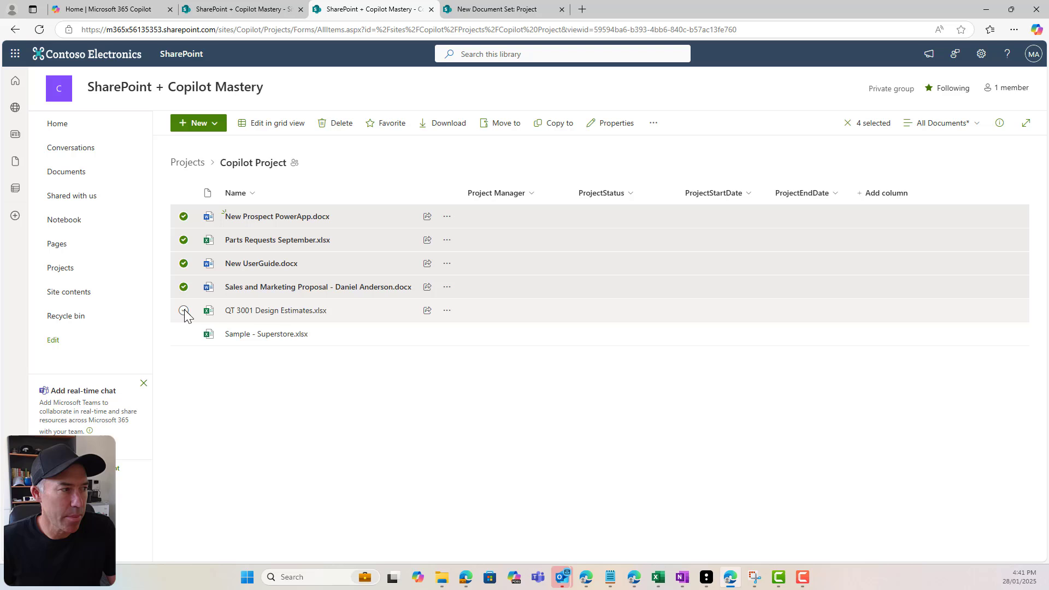
left_click(184, 310)
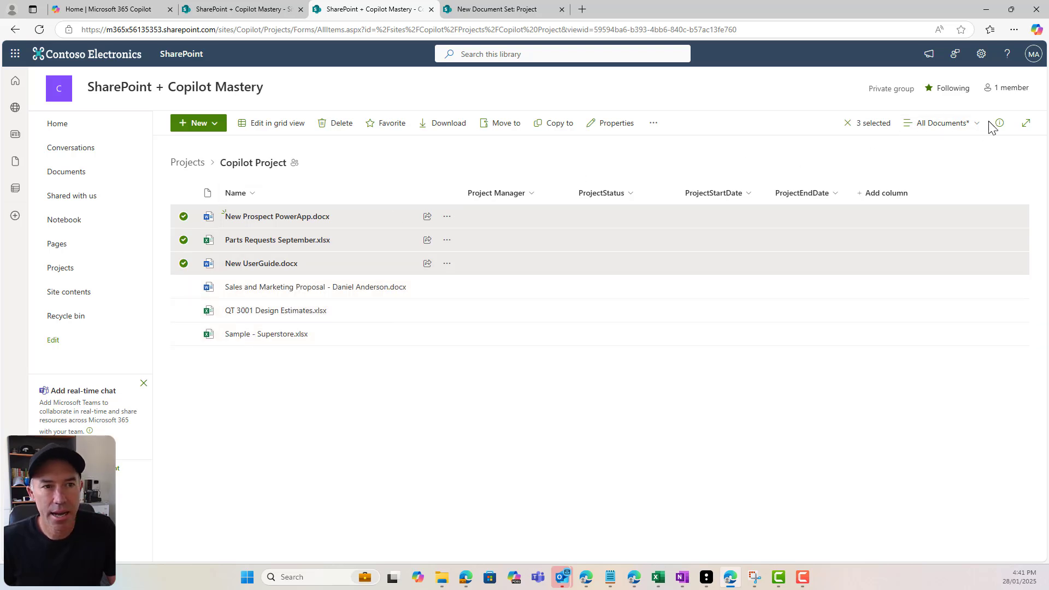
left_click(999, 123)
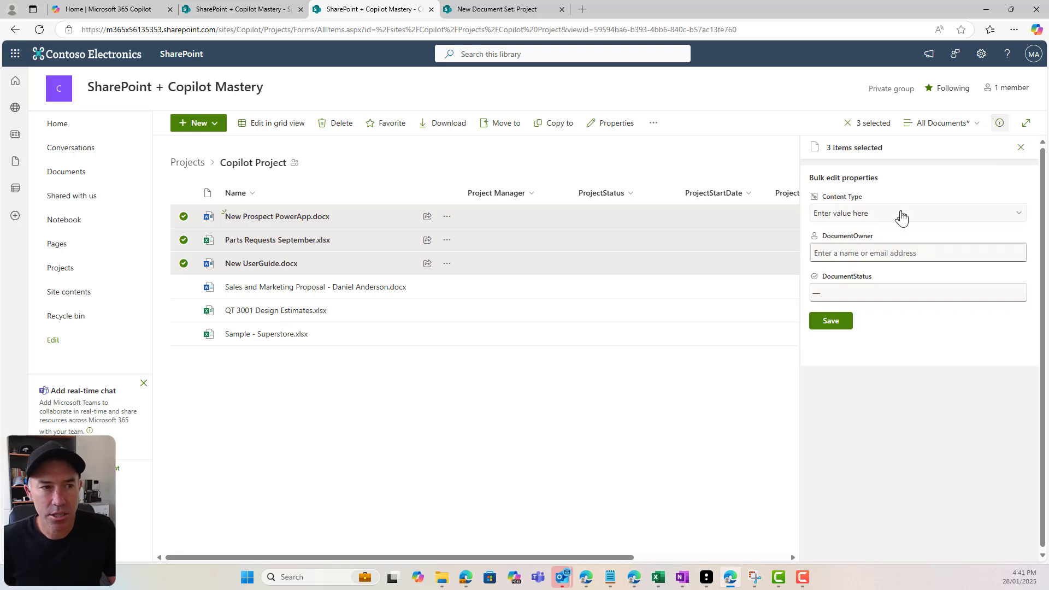
left_click(902, 213)
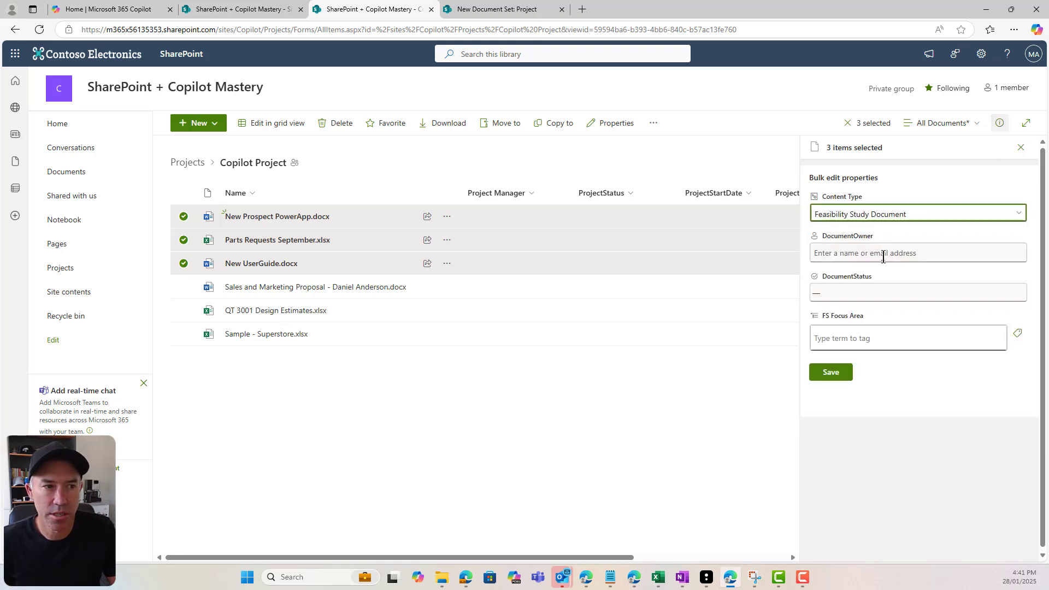
type("nes")
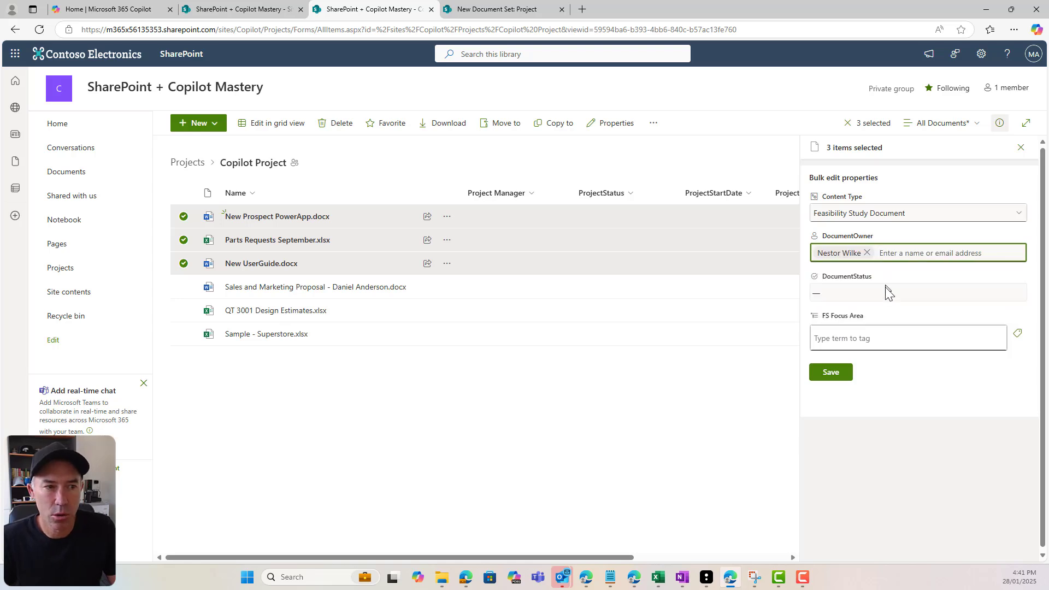
left_click(917, 293)
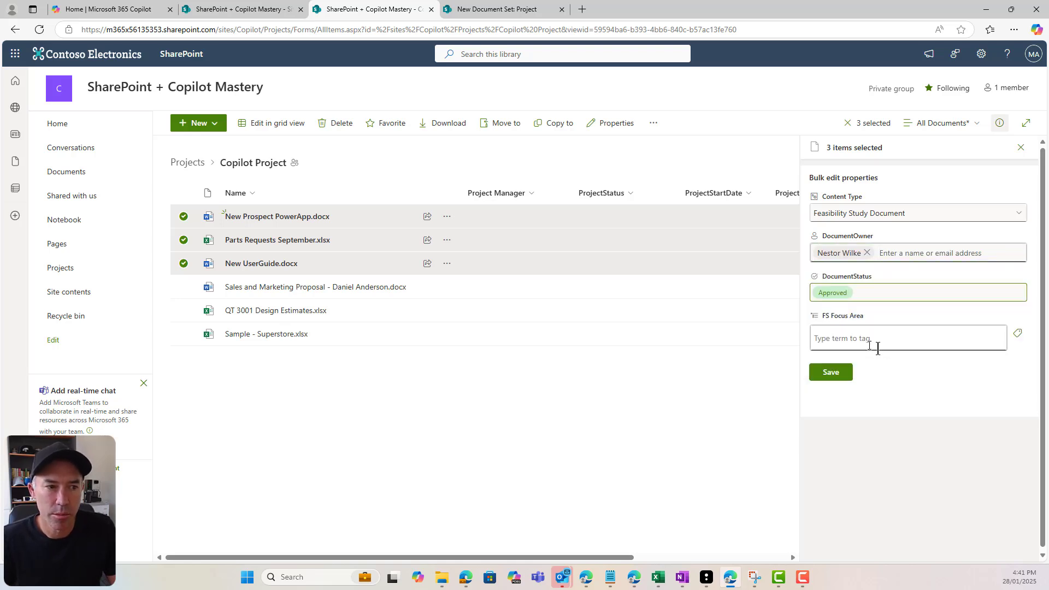
left_click(1017, 333)
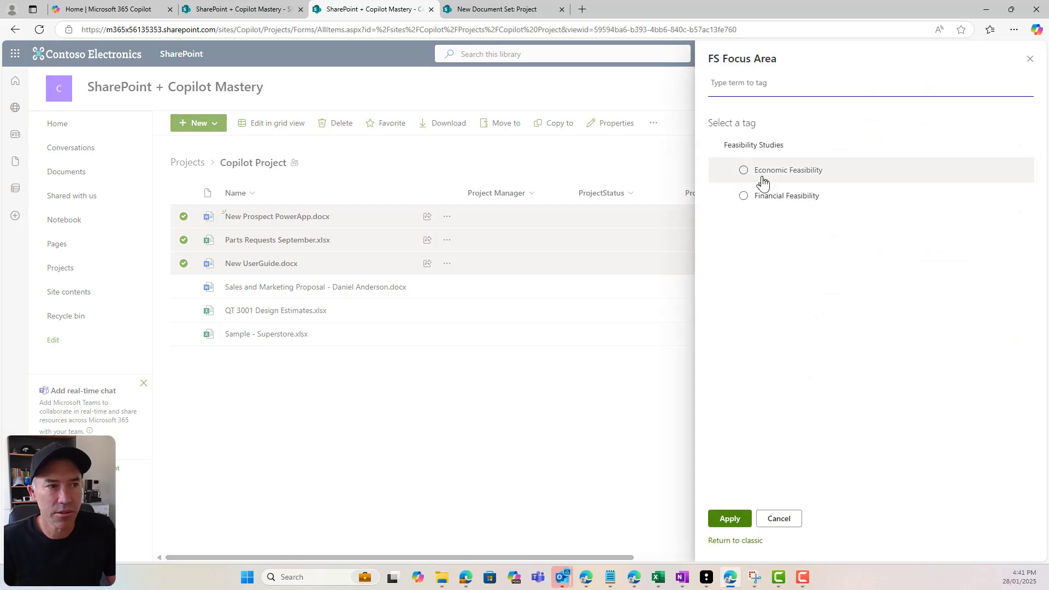
left_click(729, 519)
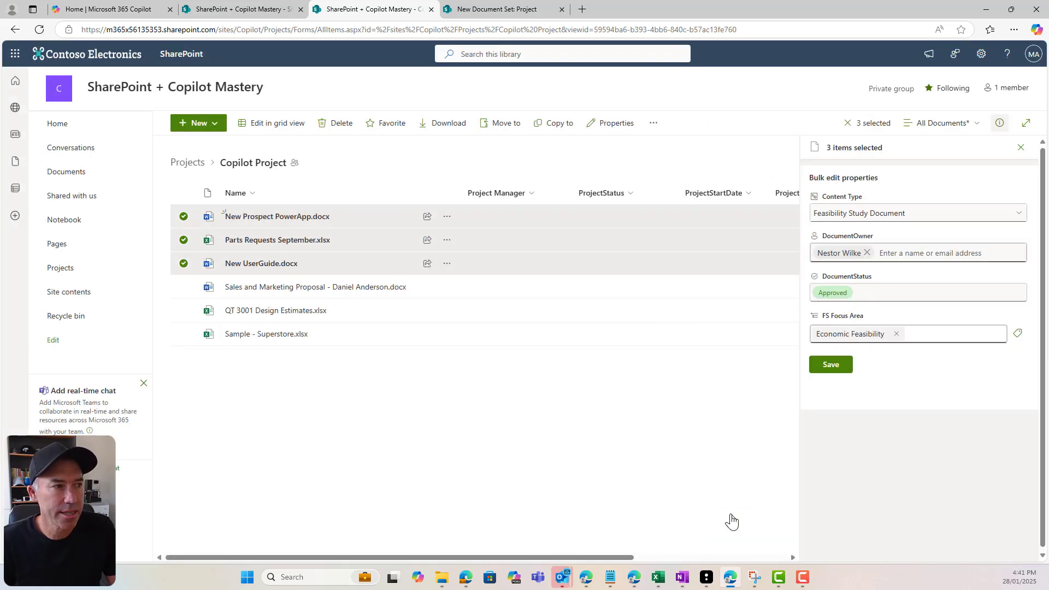
left_click(830, 363)
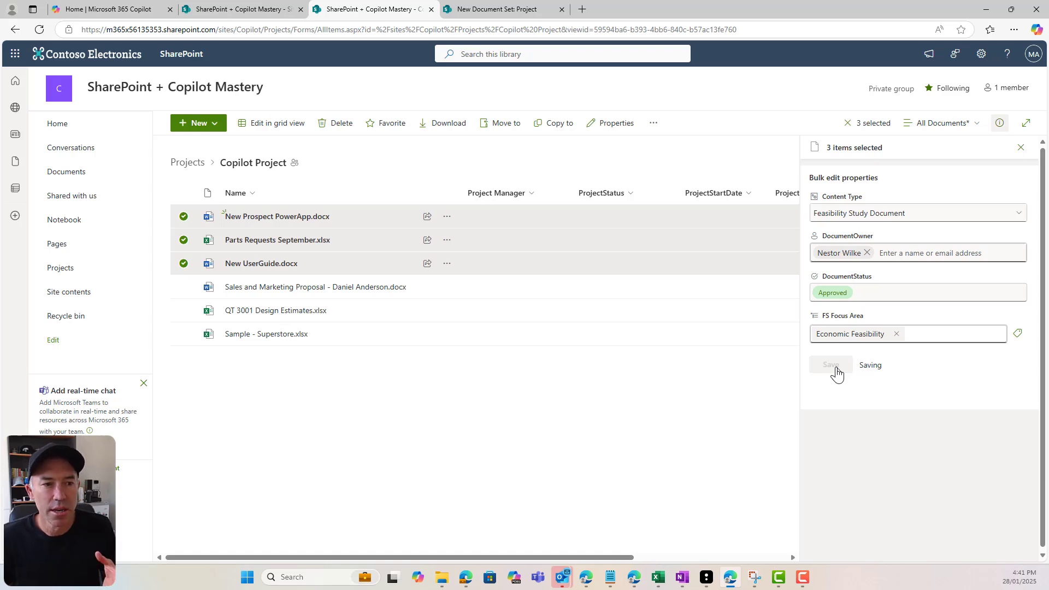
left_click(830, 364)
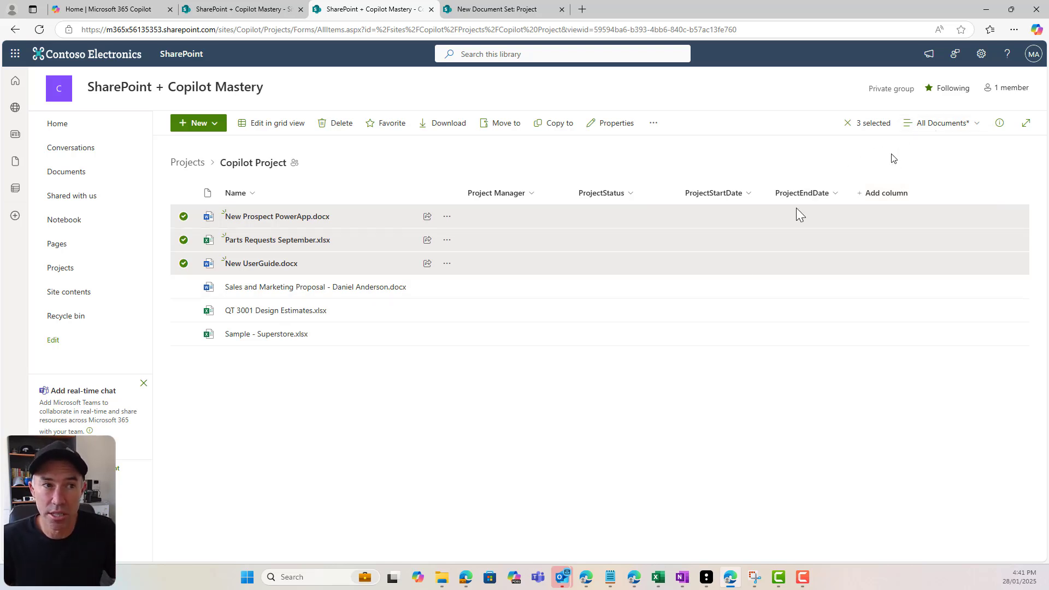
left_click(184, 216)
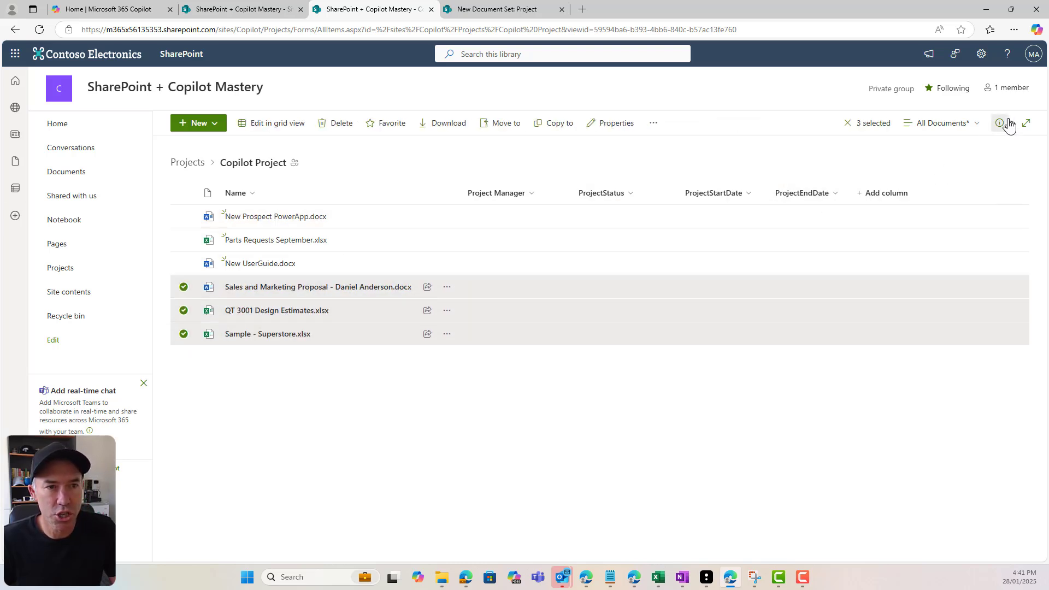
Make the other three files Market Research Documents: owner Adele Vance, Approved, Demographics focus
left_click(998, 123)
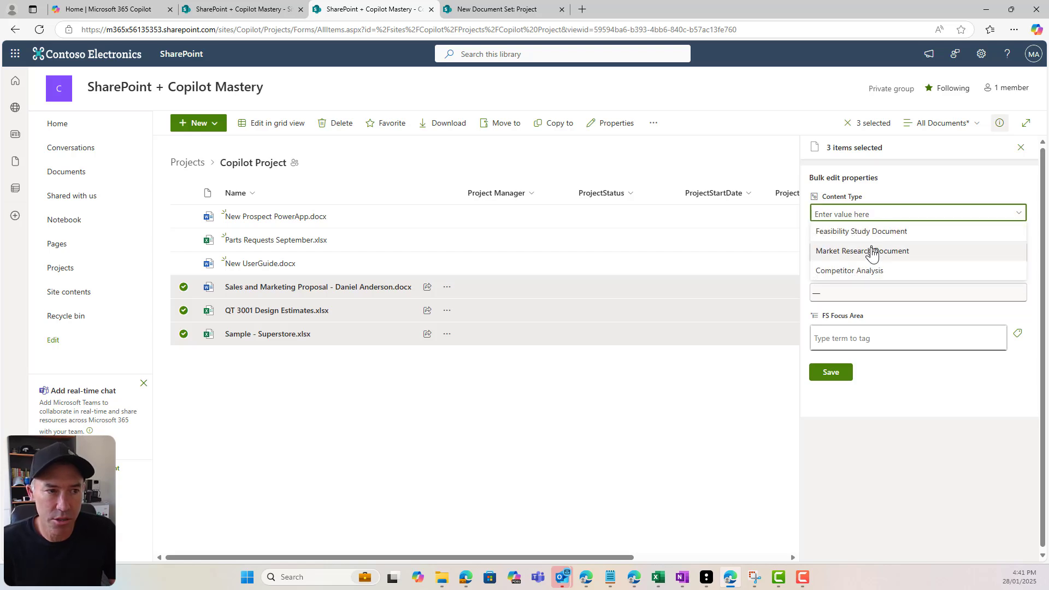
left_click(862, 250)
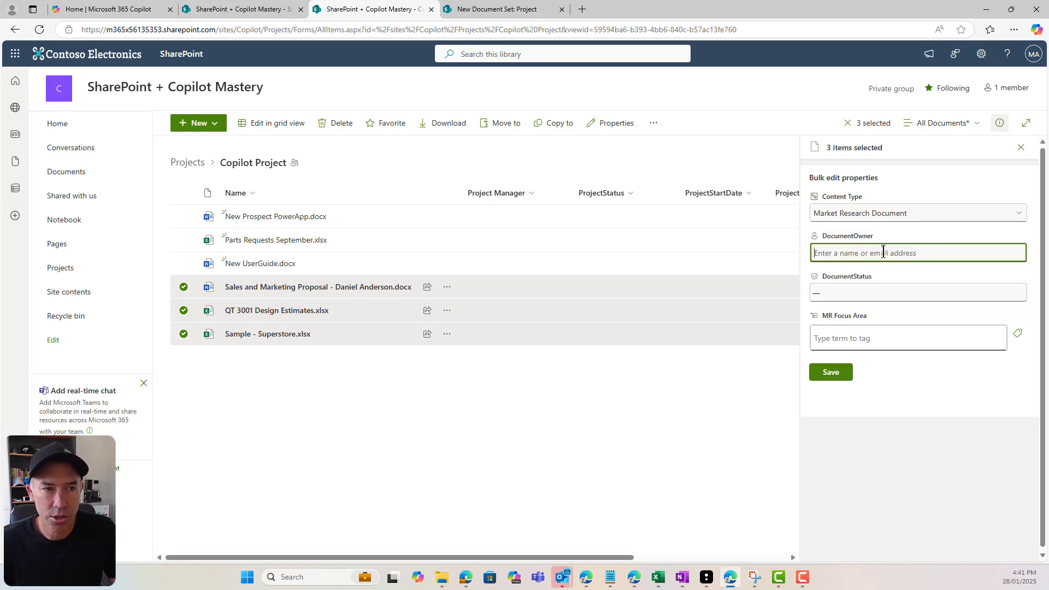
type("ad")
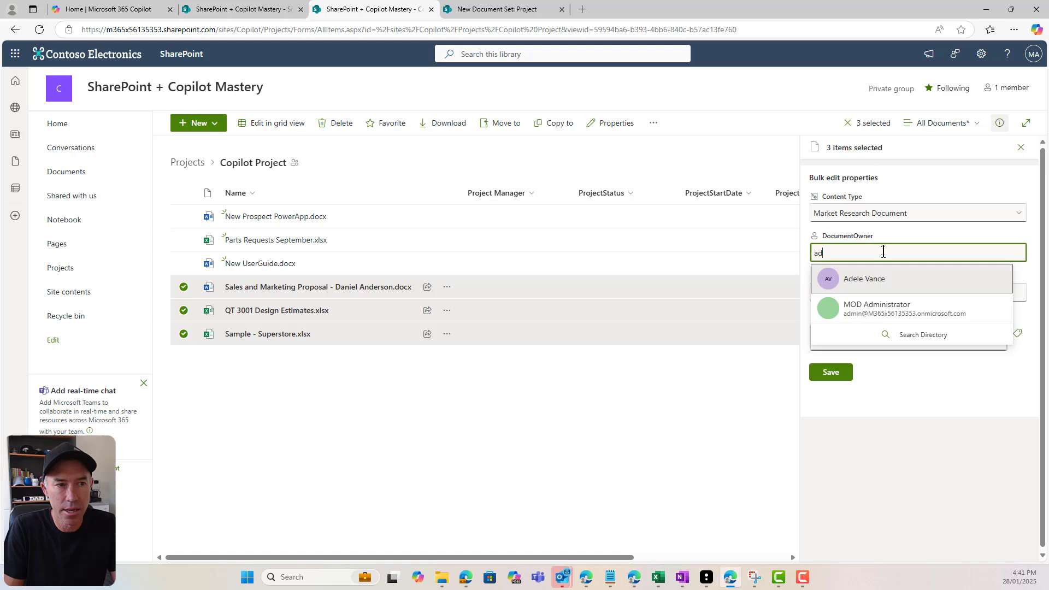
left_click(864, 278)
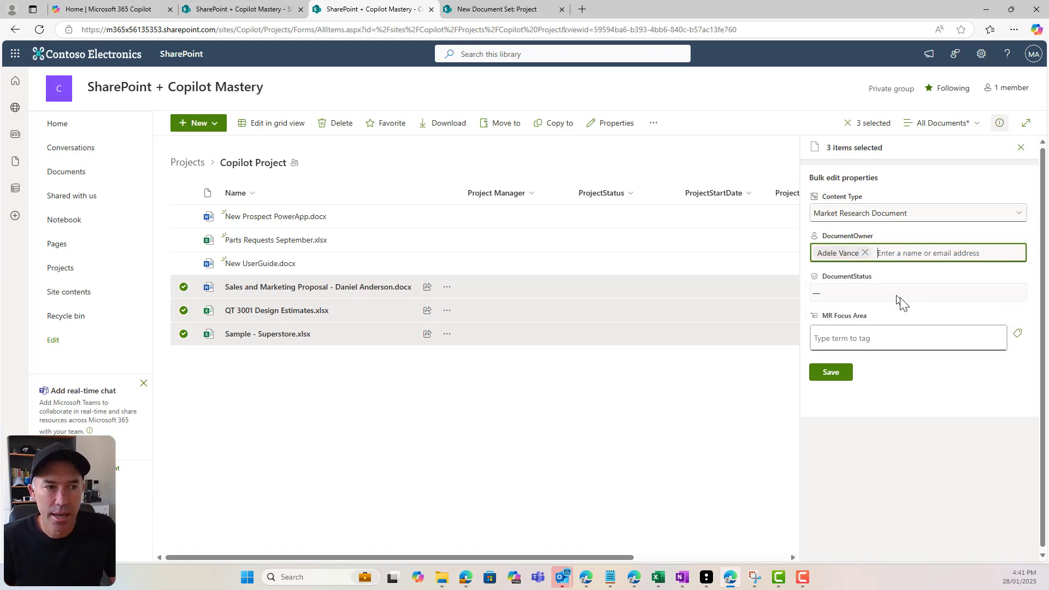
left_click(917, 293)
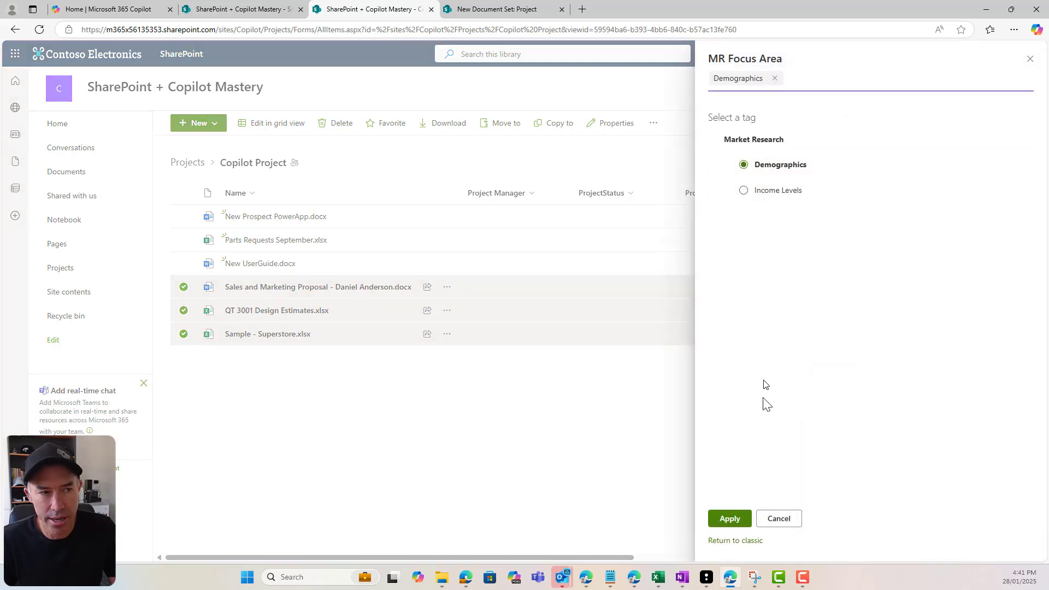
left_click(729, 518)
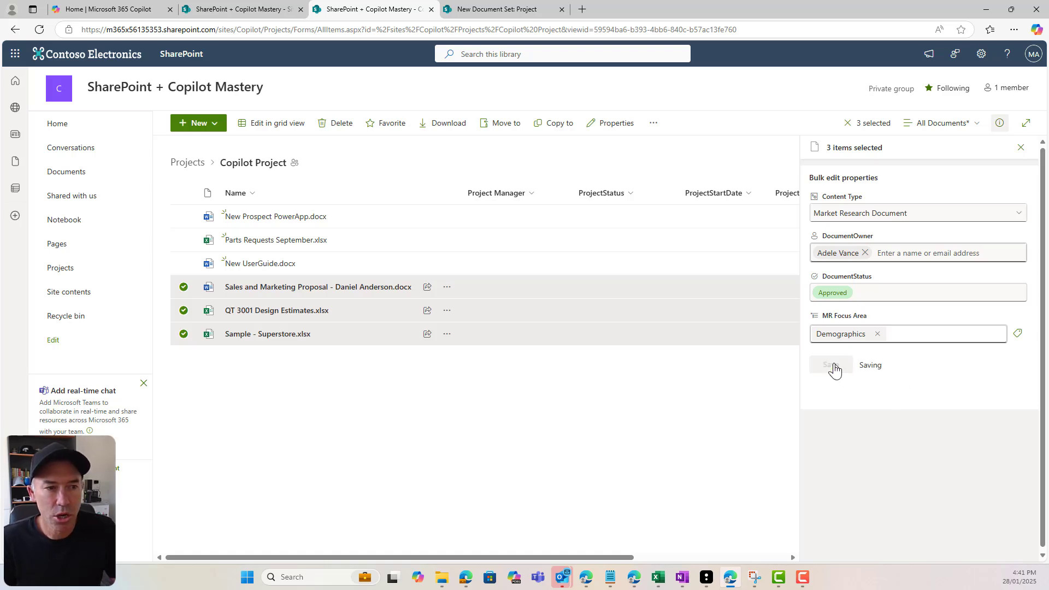
left_click(830, 366)
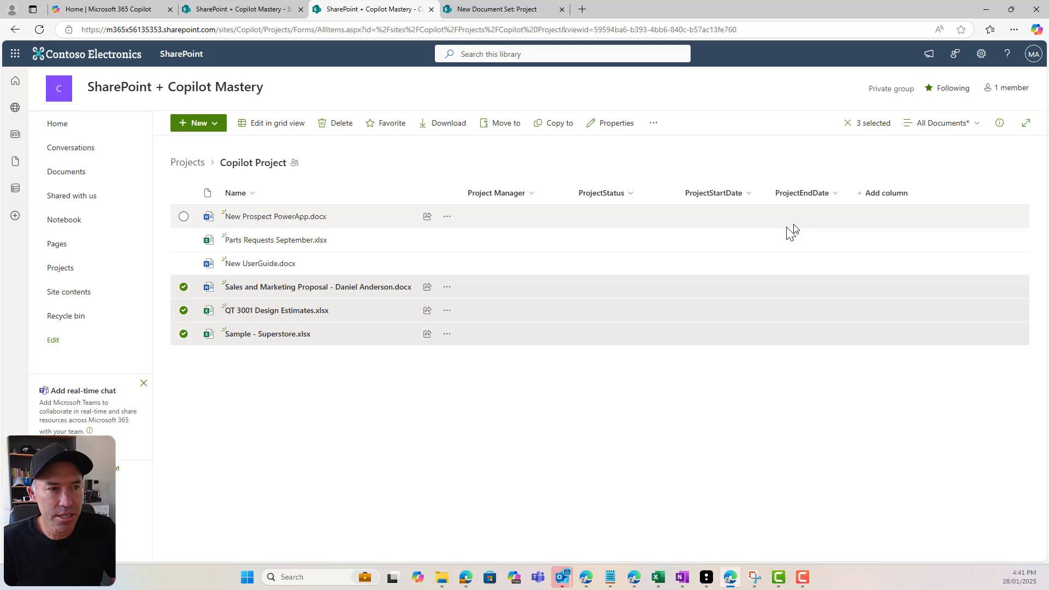
left_click(183, 192)
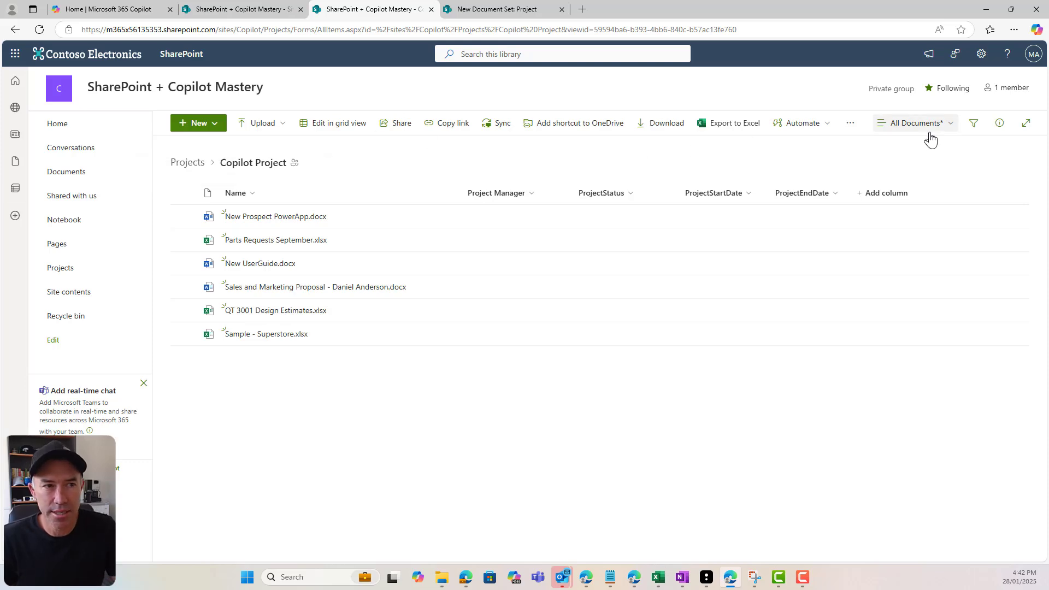
Create a public list view named 'Document Set File View'
left_click(915, 122)
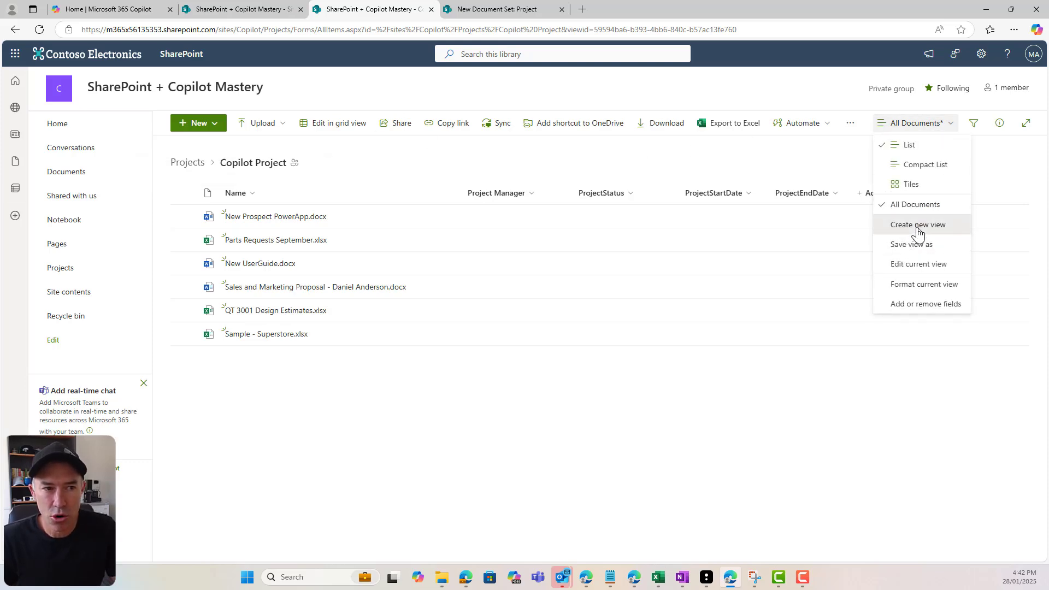
left_click(917, 224)
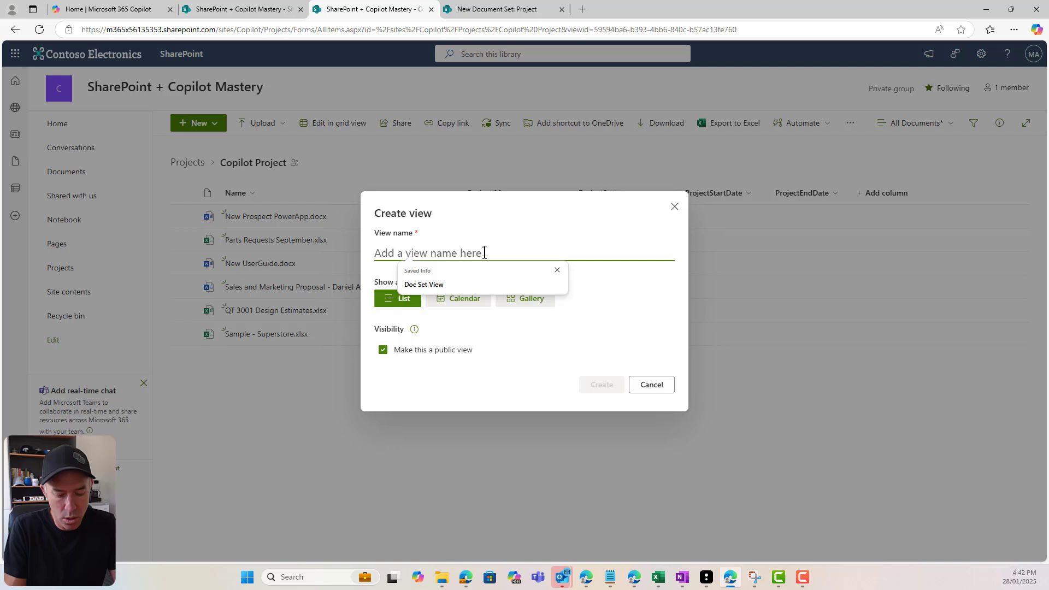
type("Document Set File V")
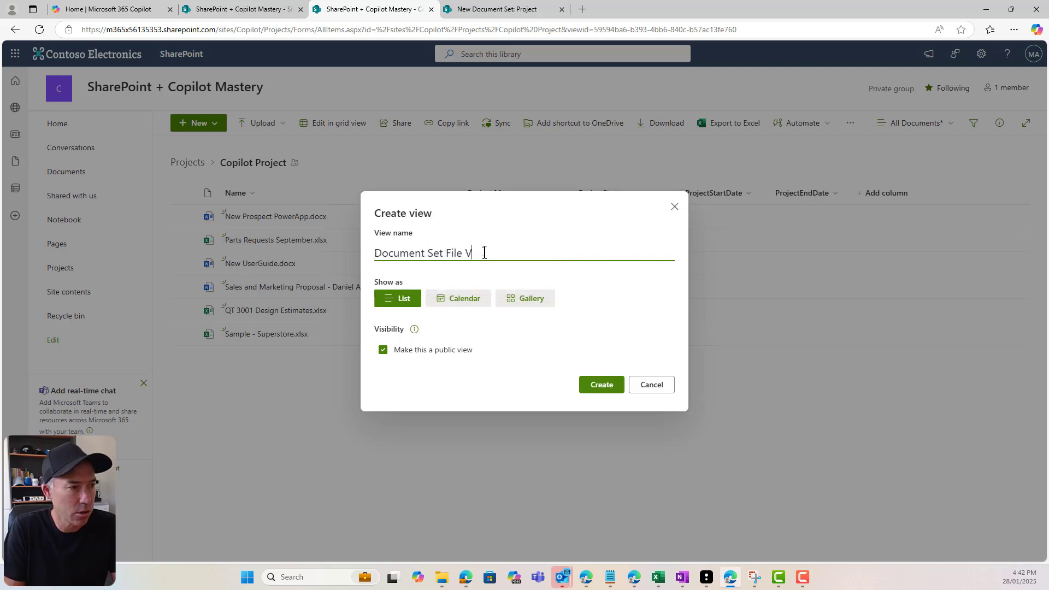
left_click(600, 384)
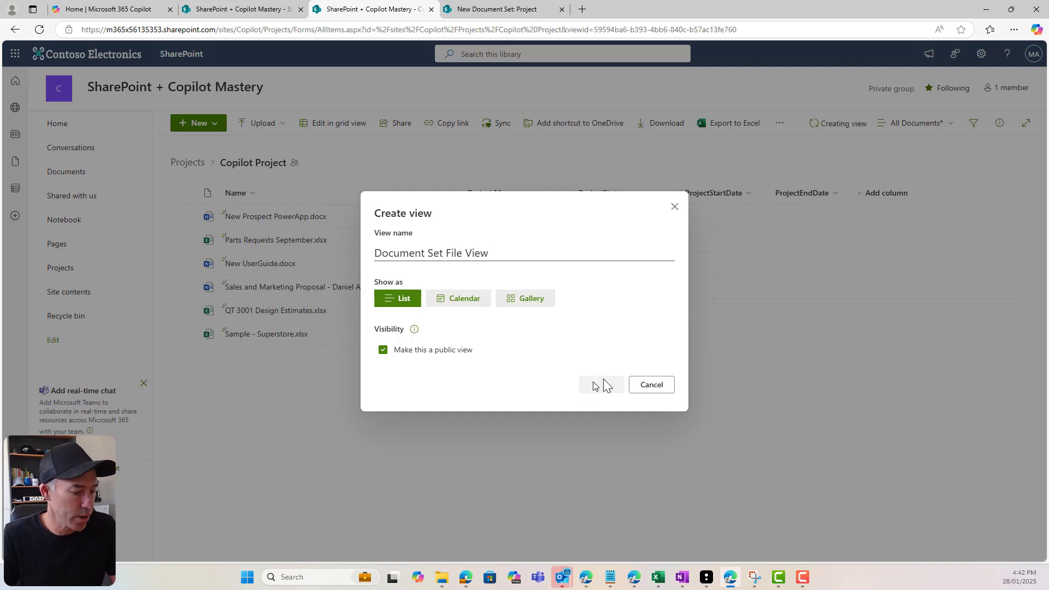
left_click(596, 384)
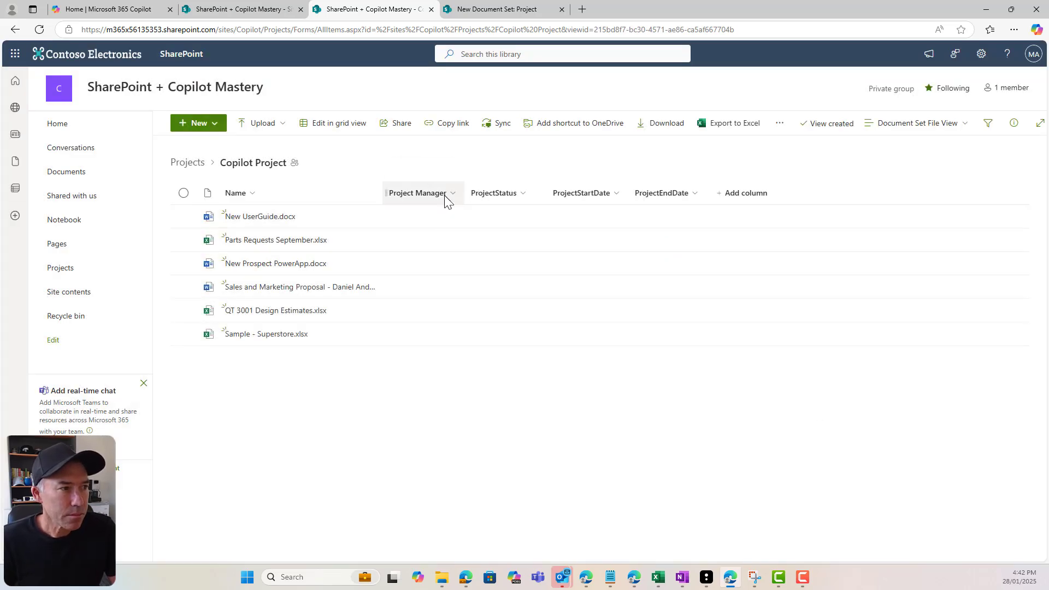
Replace the project columns with DocumentOwner, DocumentStatus and Content Type in the view
left_click(741, 193)
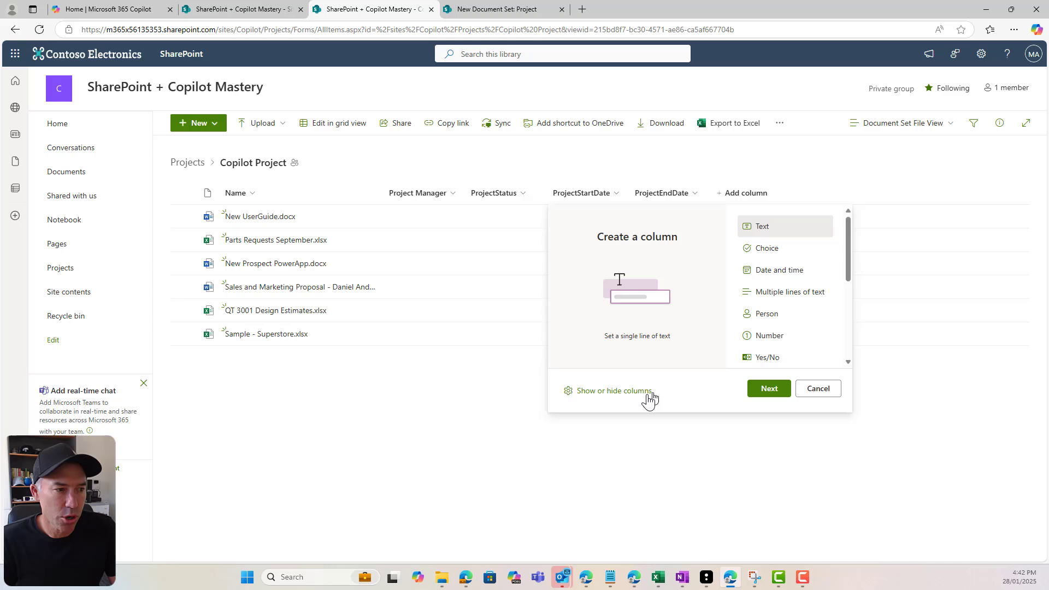
left_click(614, 391)
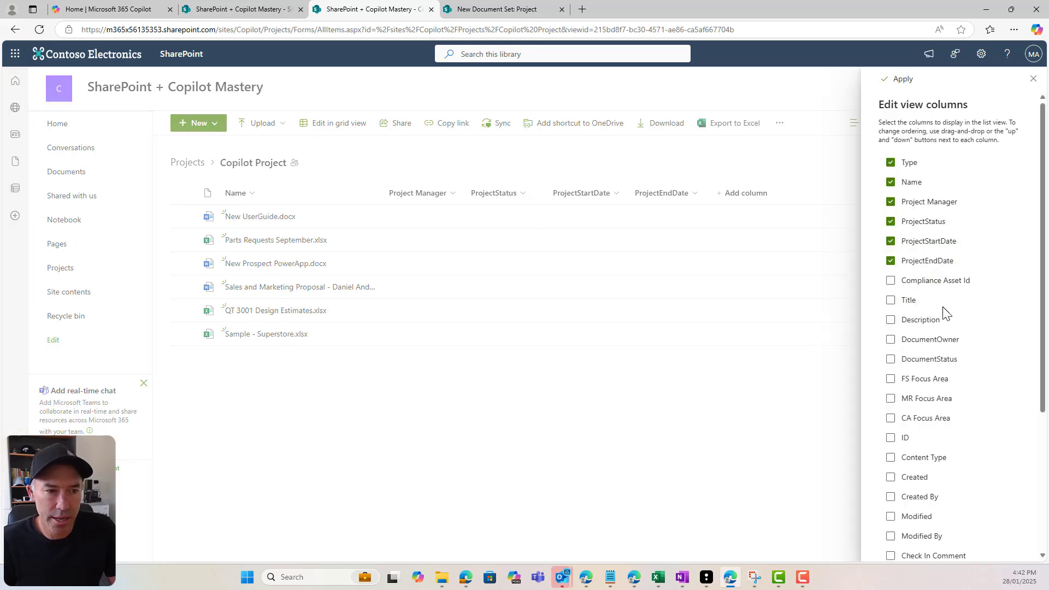
scroll("down", 3)
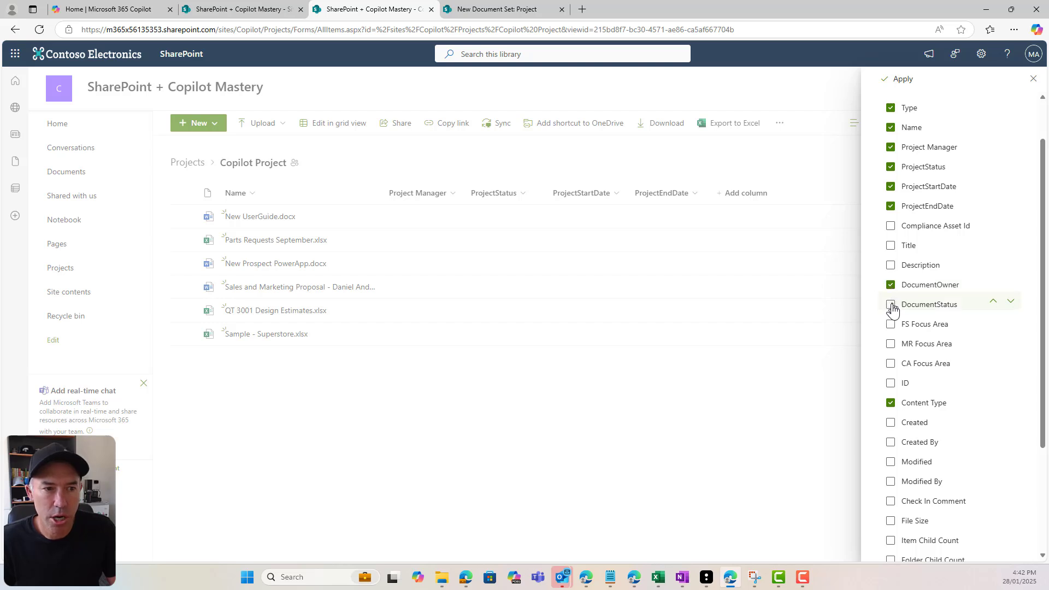
left_click(891, 304)
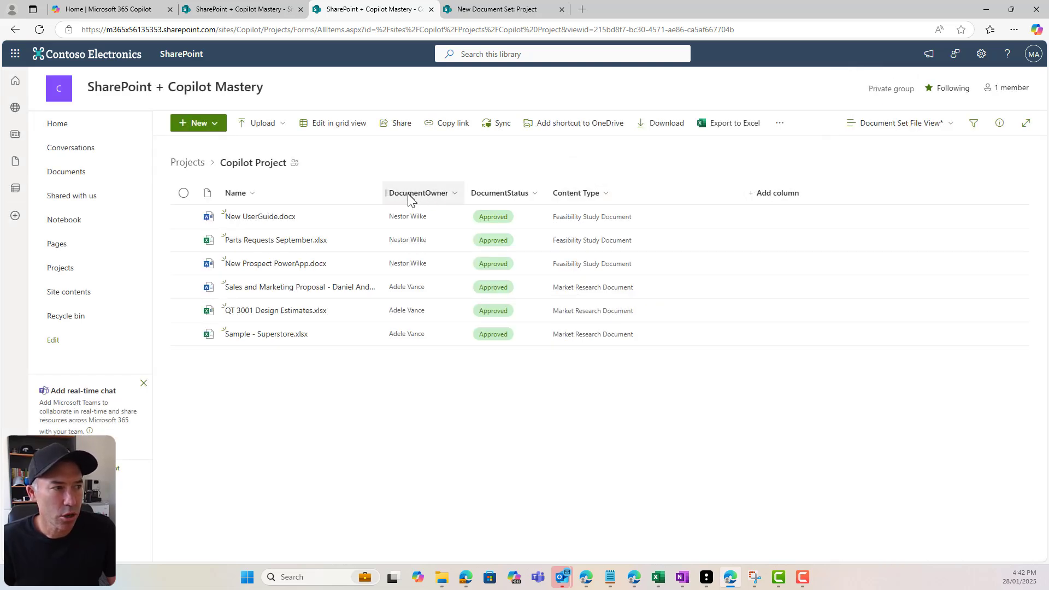
Turn on profile photos in the DocumentOwner column settings
left_click(419, 193)
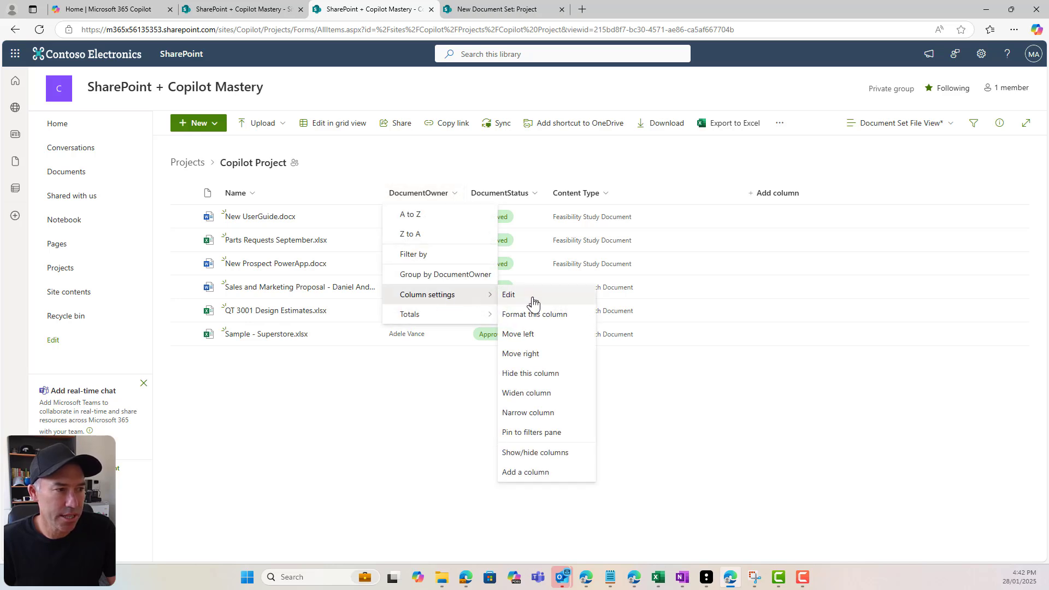
left_click(509, 295)
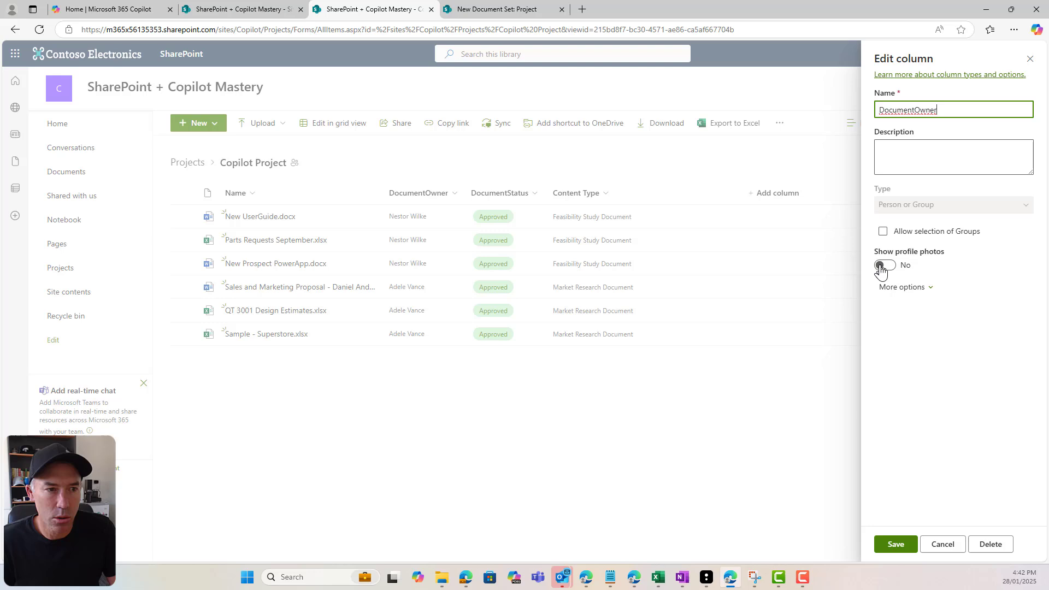
left_click(895, 544)
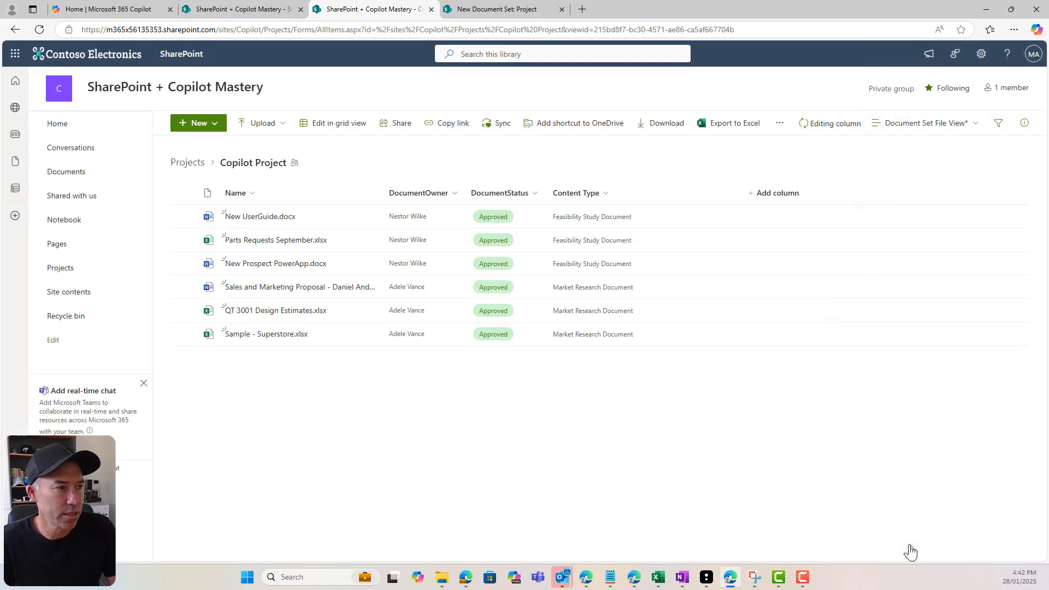
Save the modified Document Set File View
left_click(923, 122)
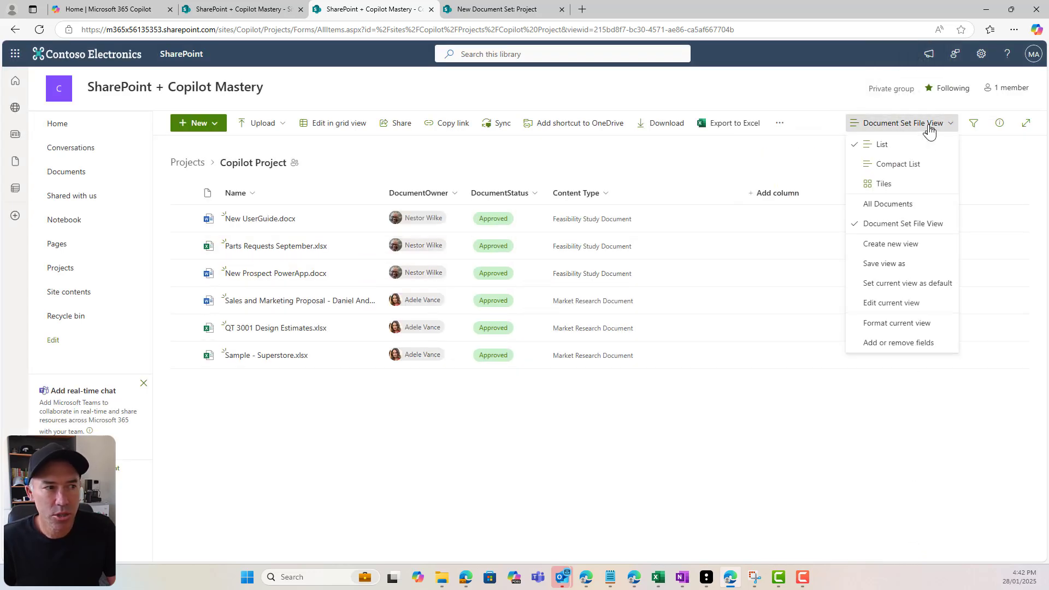
left_click(884, 263)
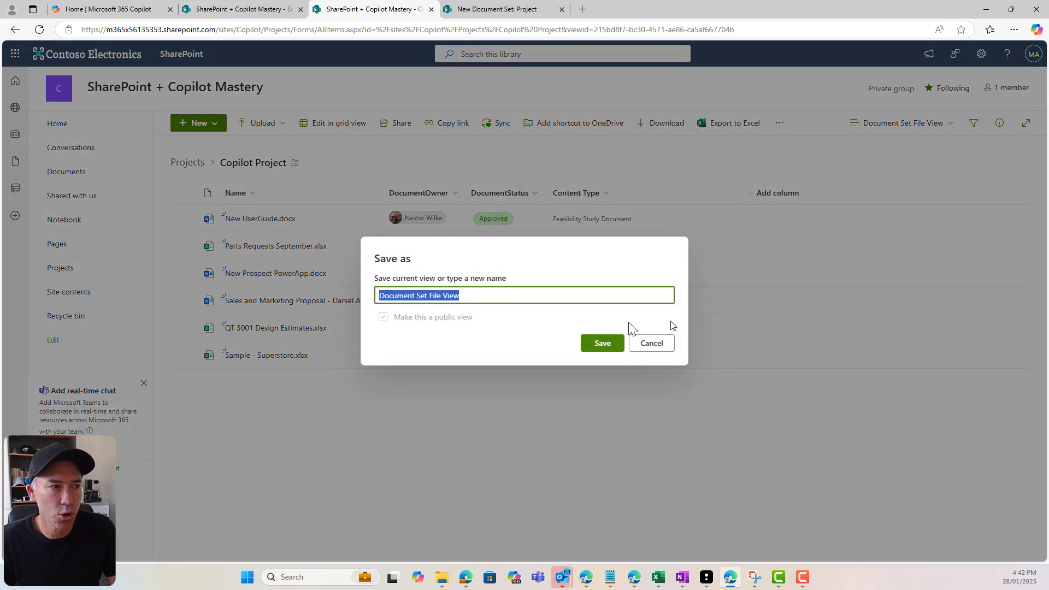
left_click(602, 343)
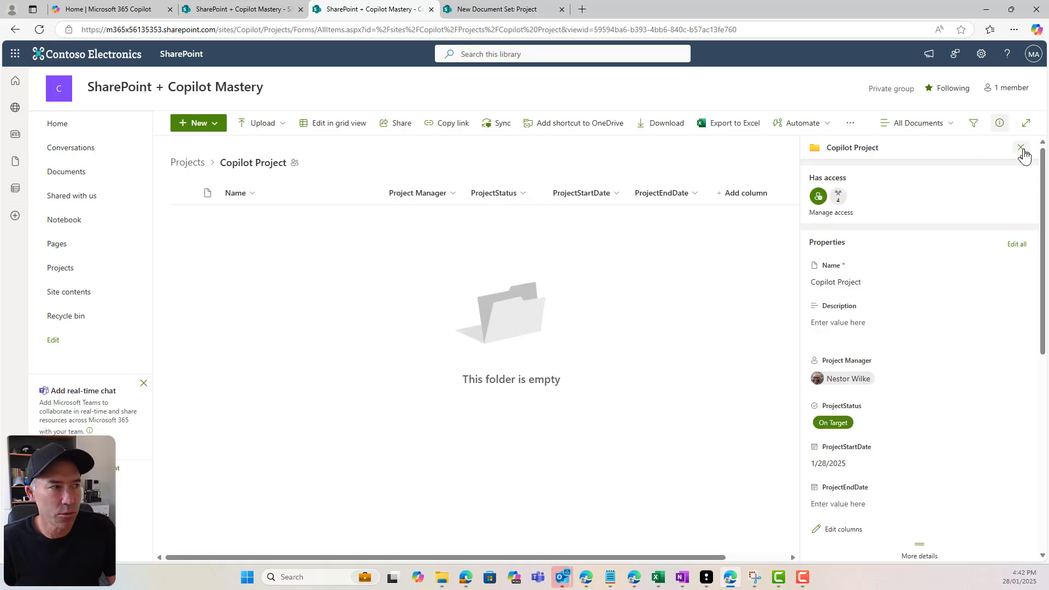
Open Library settings and go to the Project content type's settings page
left_click(188, 162)
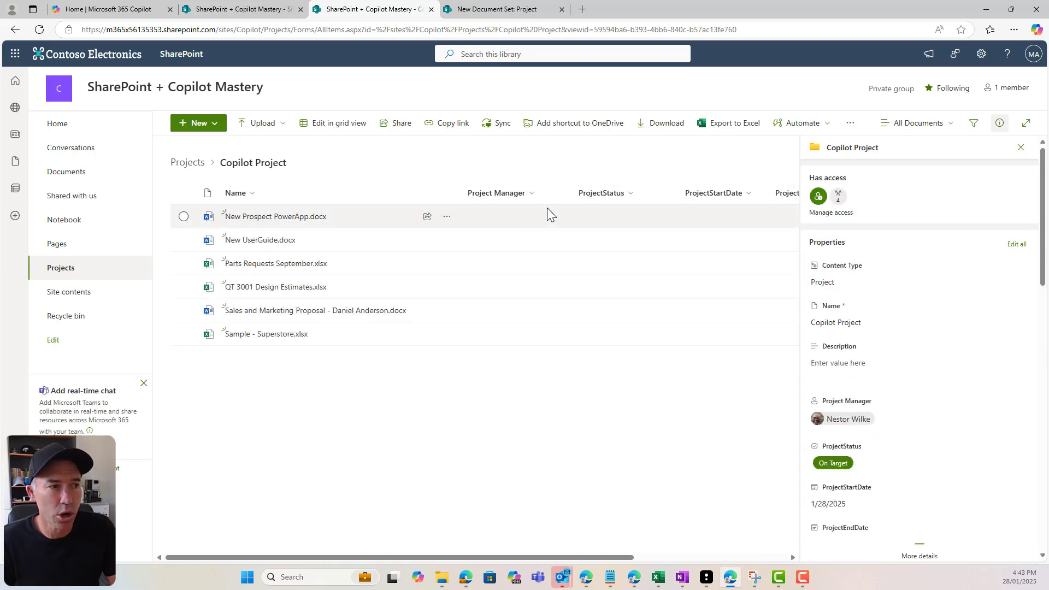
mouse_move(548, 214)
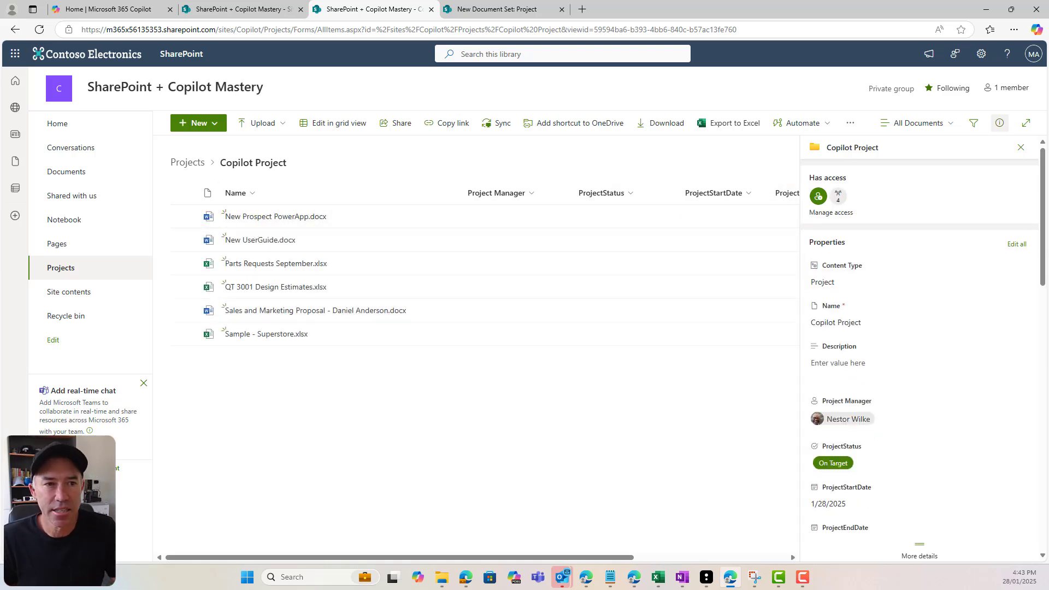
left_click(981, 53)
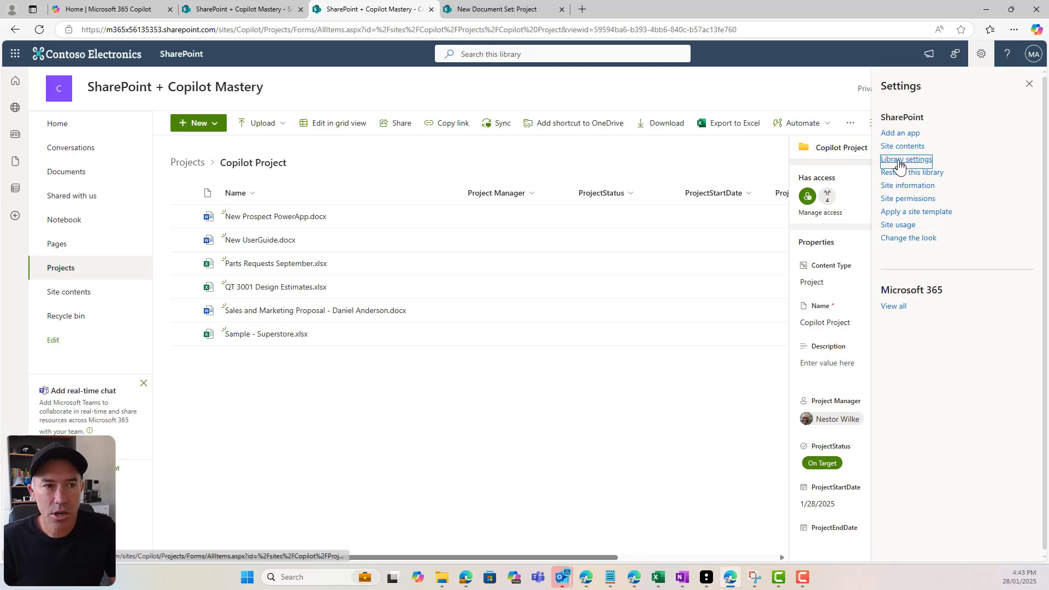
left_click(906, 159)
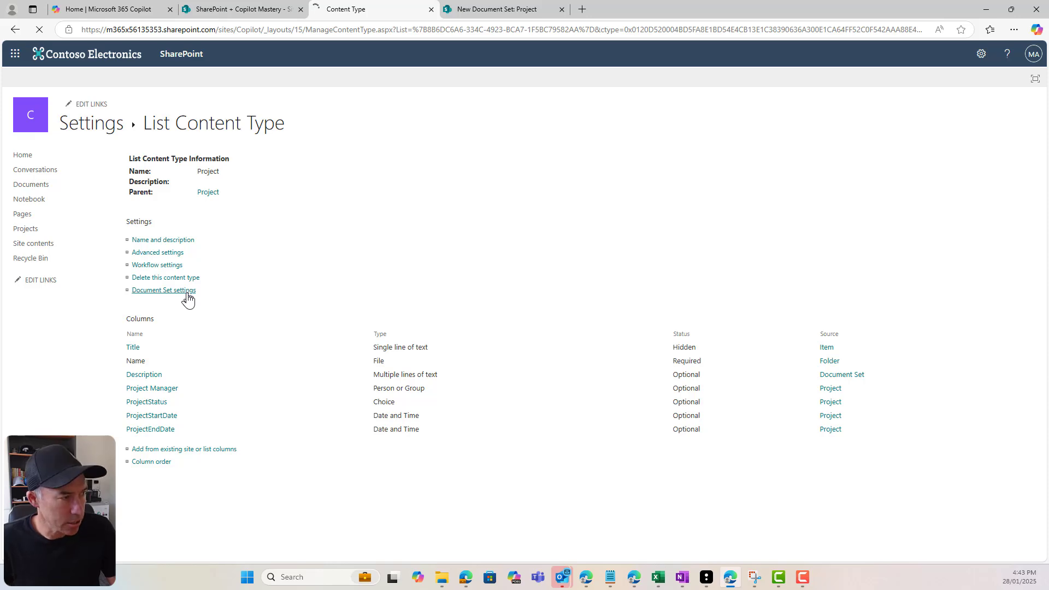
In Document Set settings, set the Welcome Page View to Document Set File View and save
left_click(164, 289)
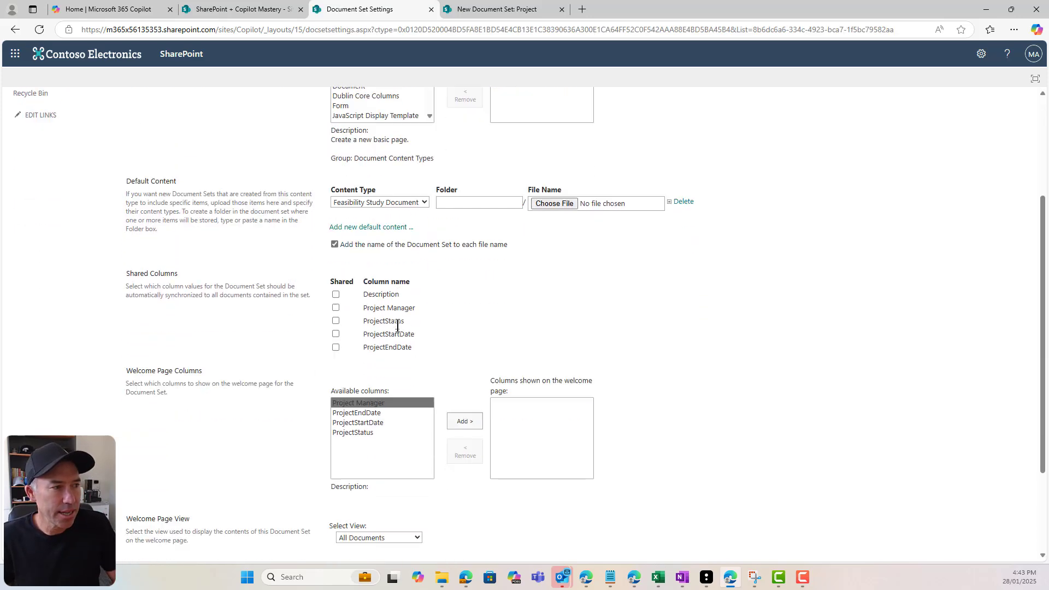
scroll("down", 3)
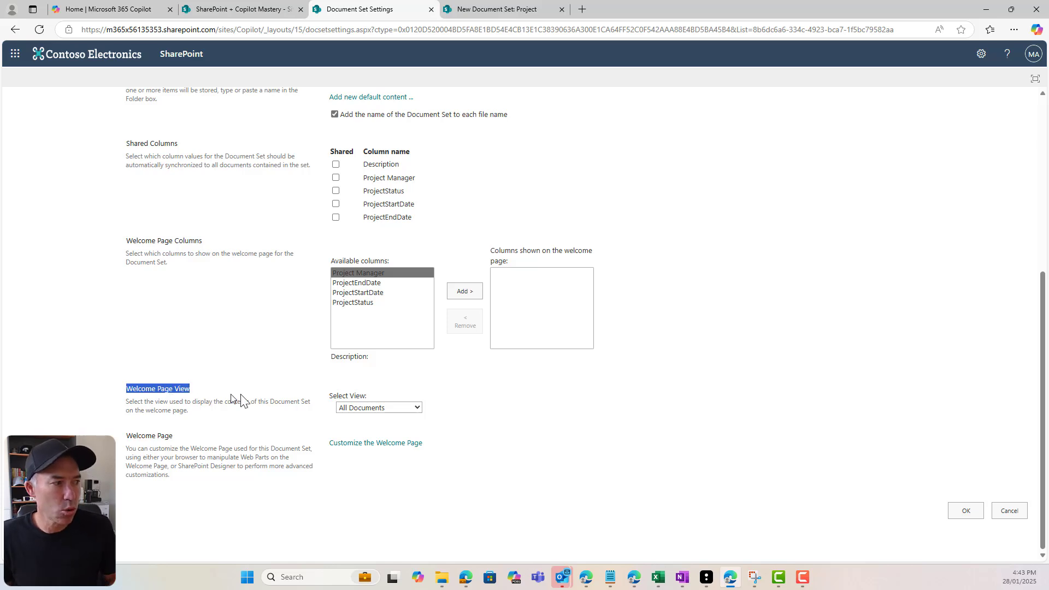
left_click(377, 408)
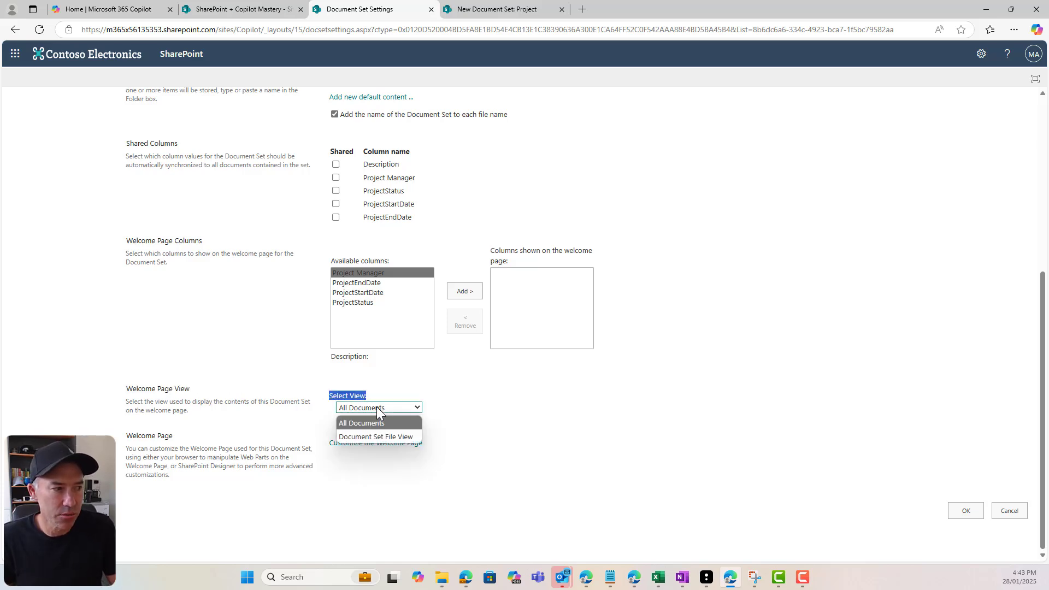
left_click(376, 436)
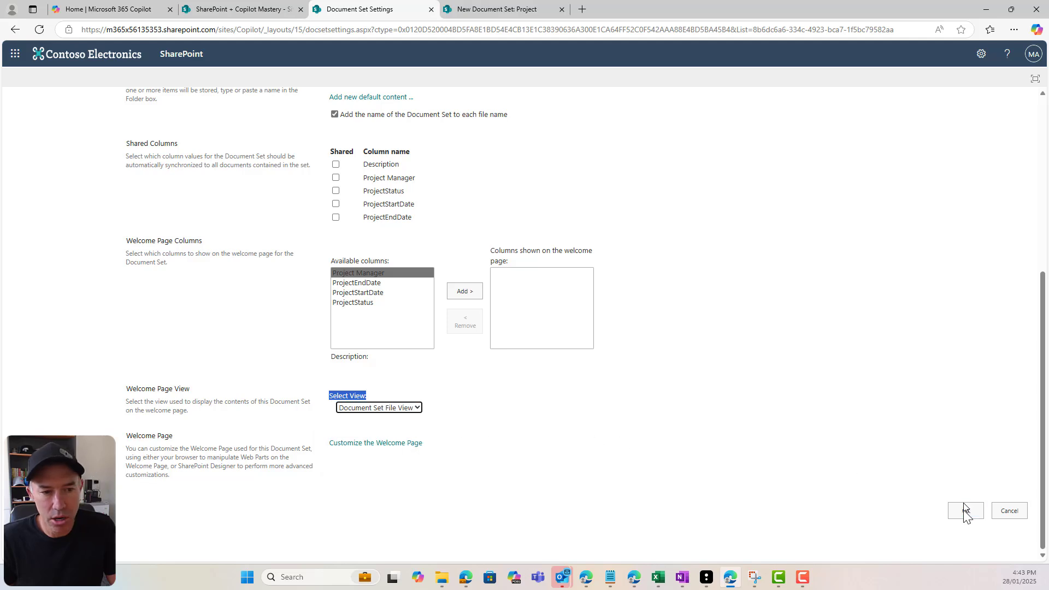
left_click(964, 511)
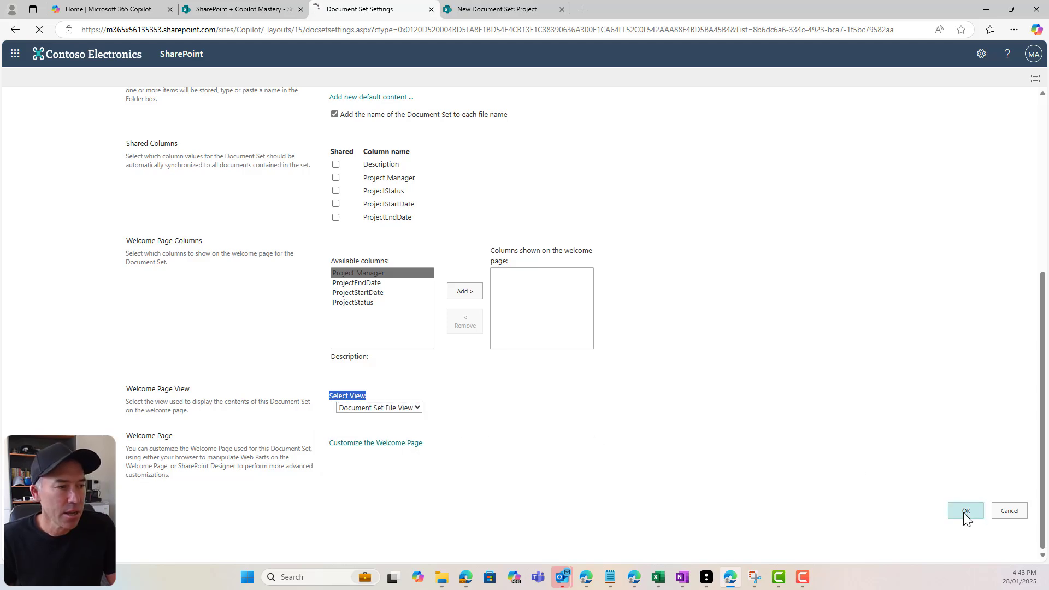
left_click(965, 510)
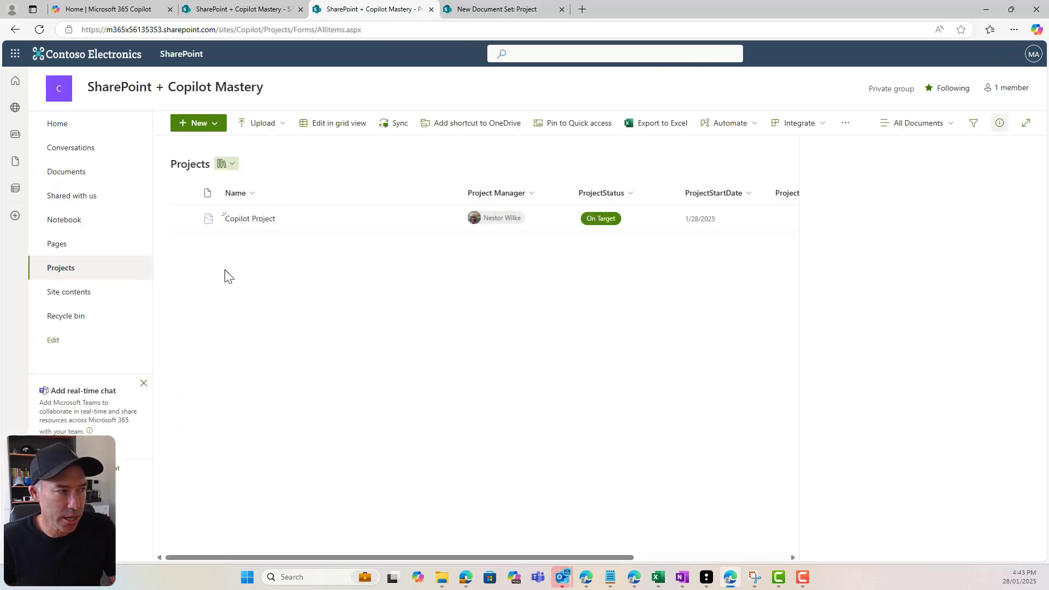
left_click(999, 123)
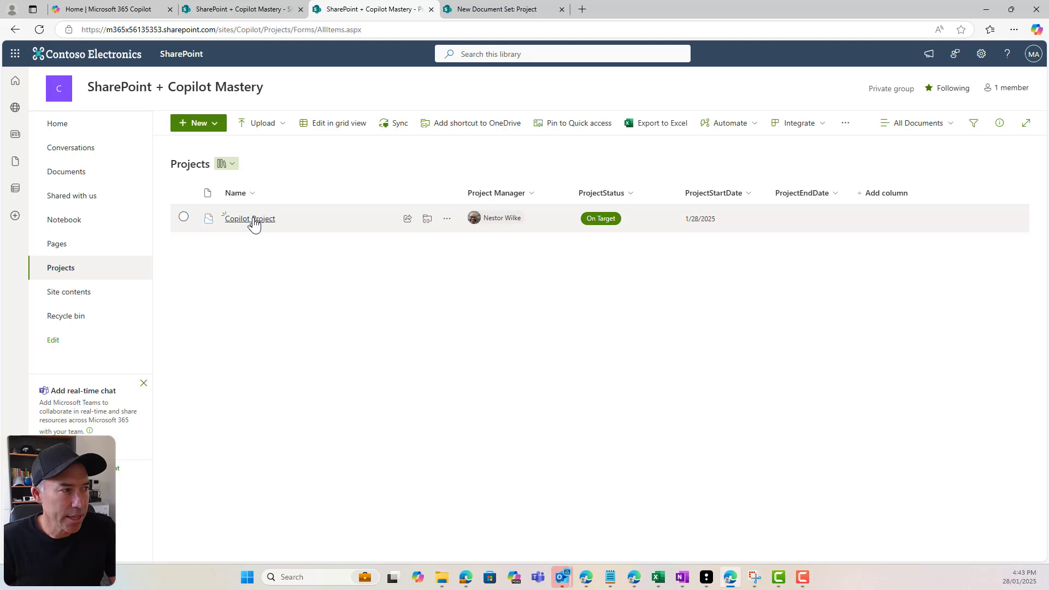
left_click(249, 218)
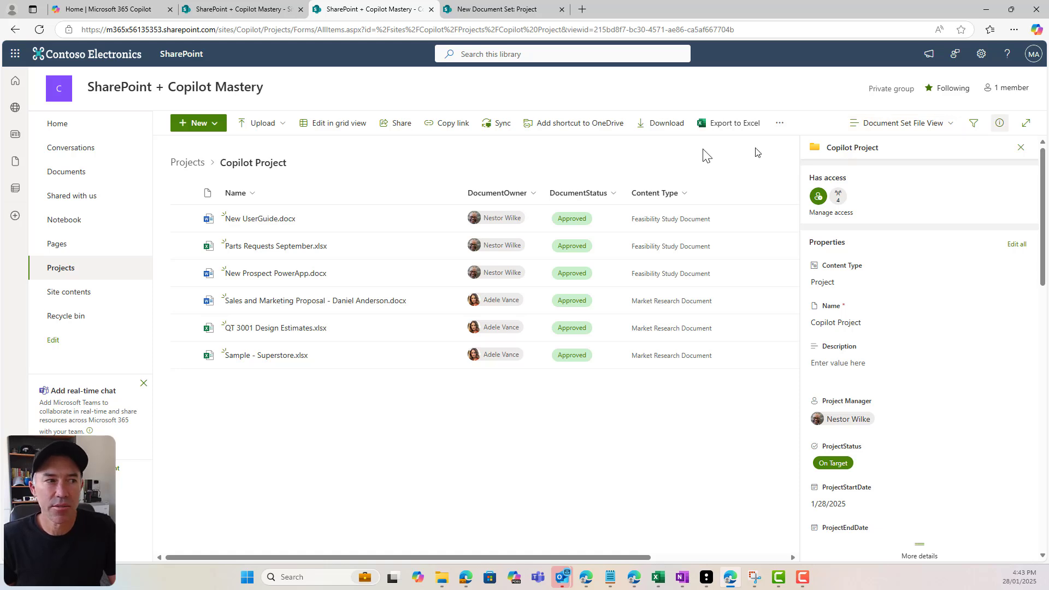
left_click(188, 163)
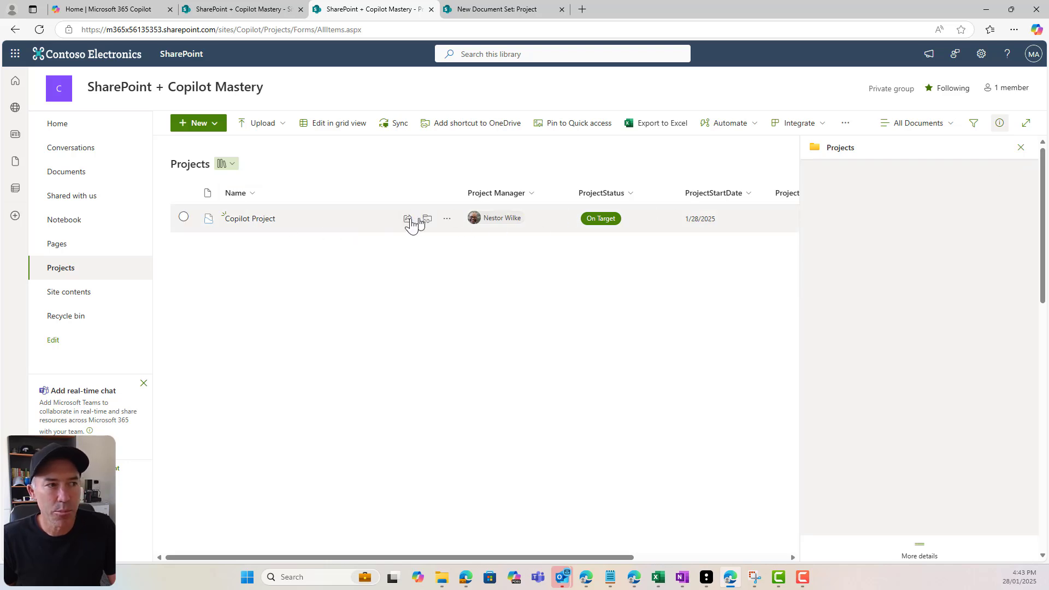
mouse_move(427, 218)
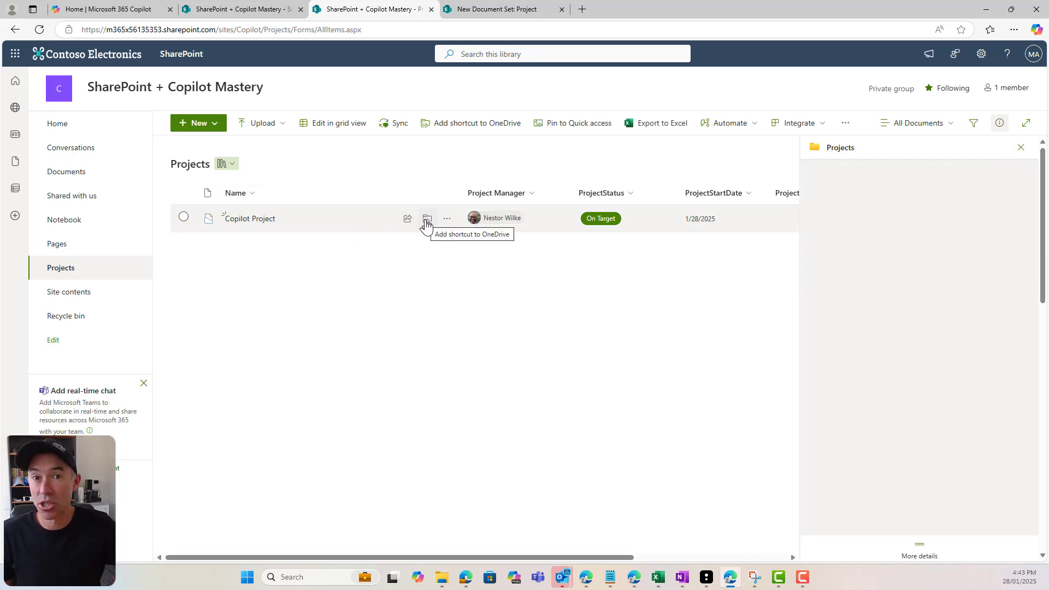